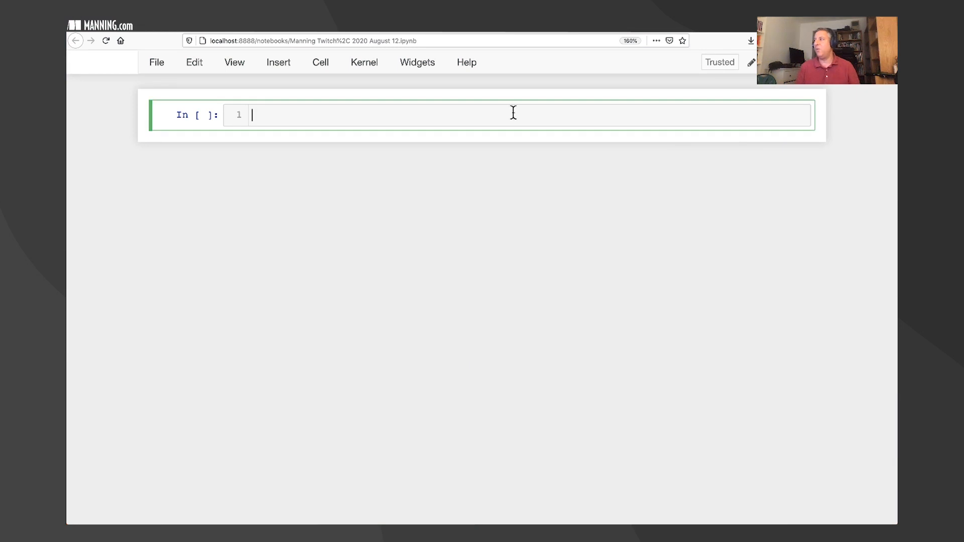
Assign s = 'abcd', show len(s) is 4, and store it as x.
{"action": "type", "text": "s = ;'ab'"}
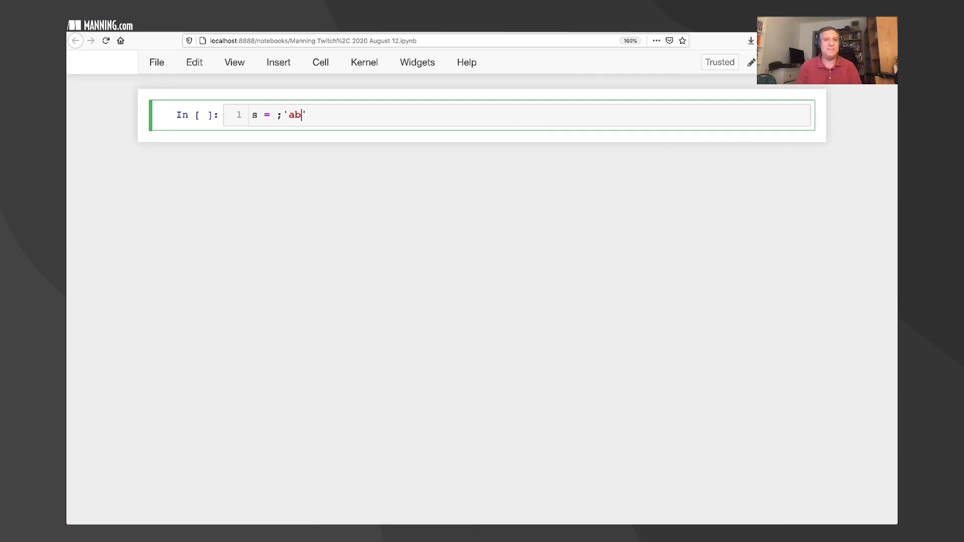
{"action": "key", "text": "Backspace"}
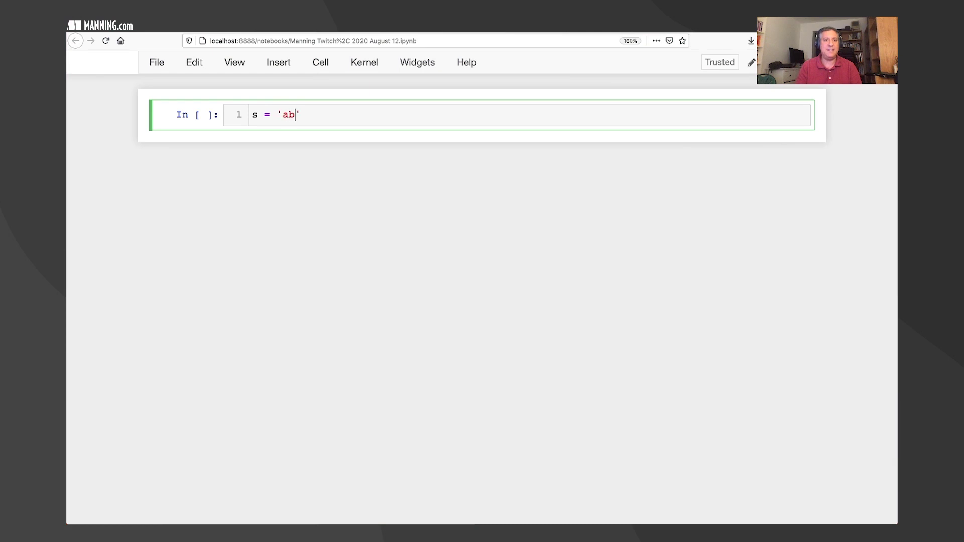
{"action": "type", "text": "cd"}
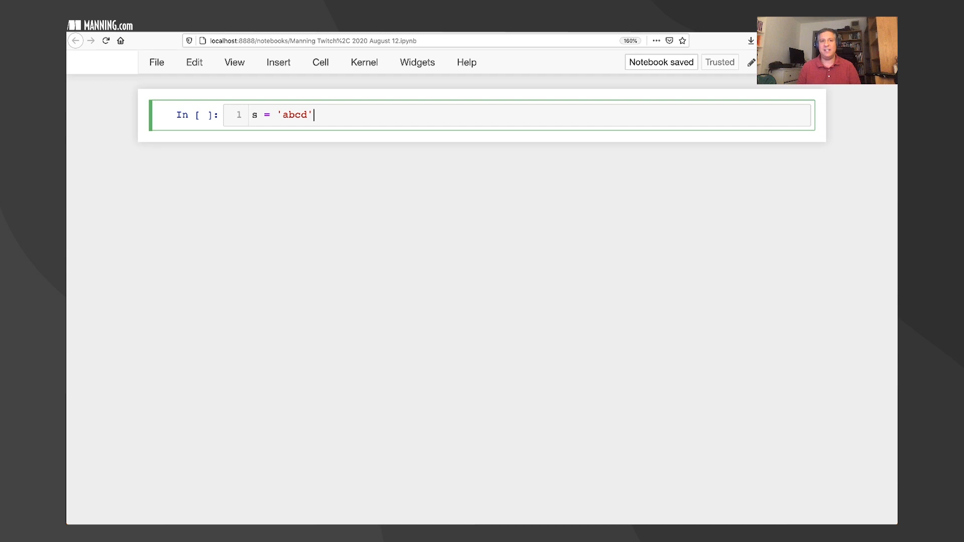
{"action": "key", "text": "Enter"}
{"action": "type", "text": "len(s"}
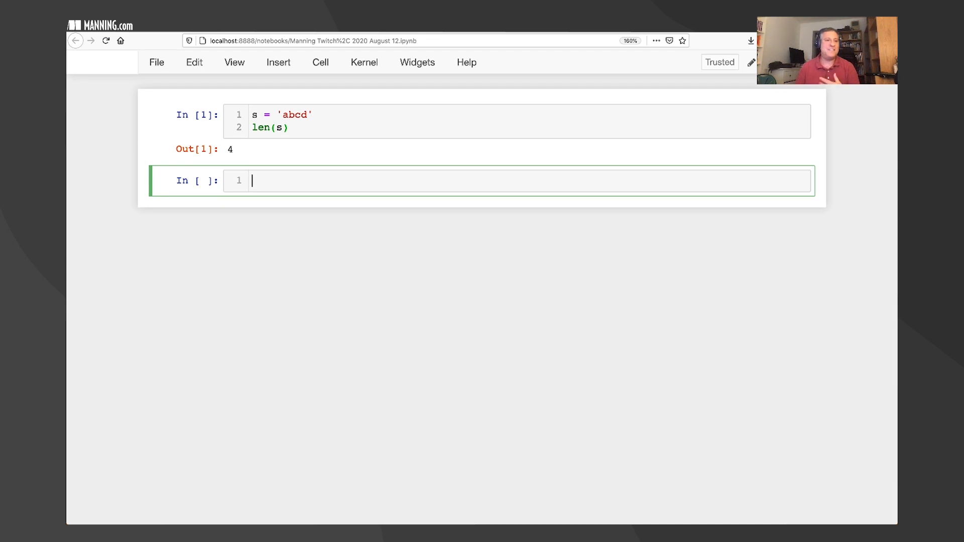
{"action": "type", "text": "x = len(s"}
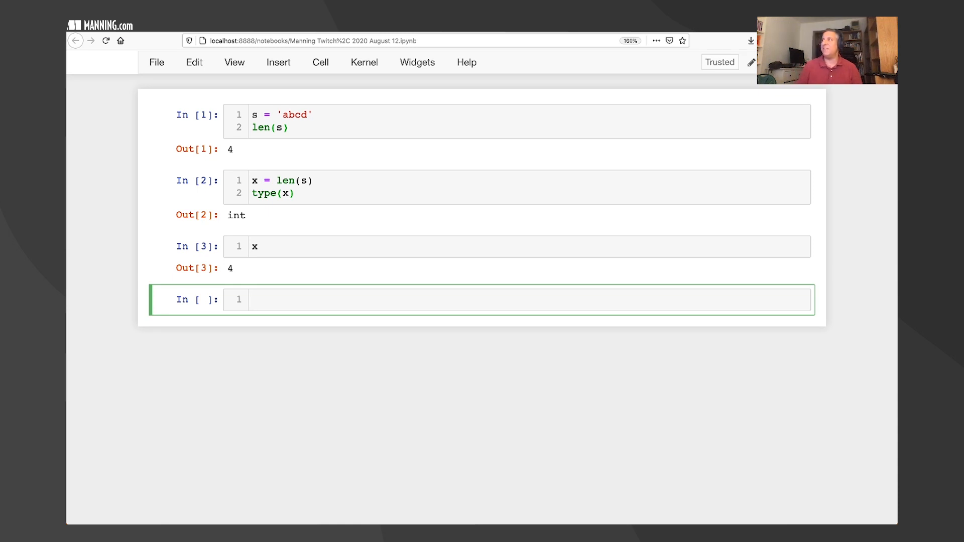
{"action": "mouse_move", "coordinate": [513, 306]}
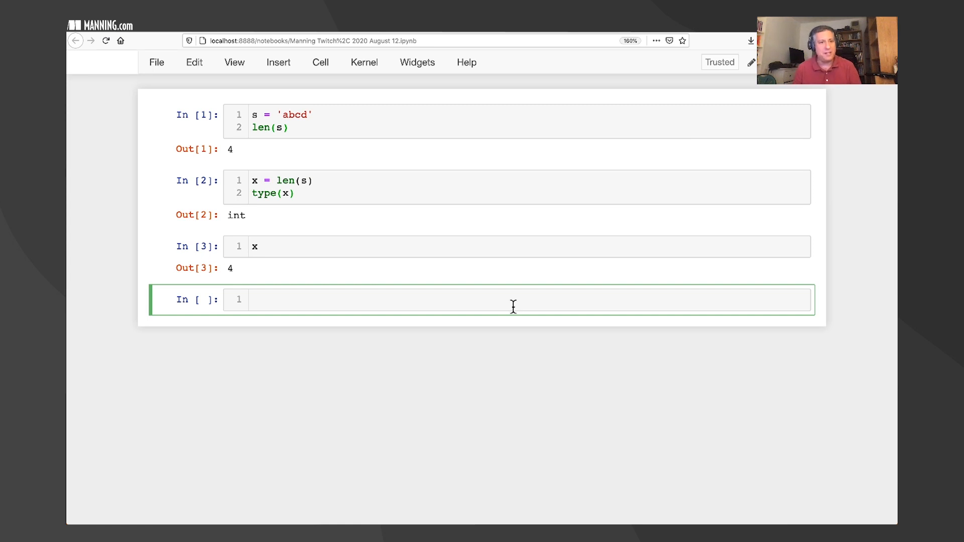
Compare x = s.upper() giving str 'ABCD' with x = s.upper giving a function.
{"action": "type", "text": "x = s"}
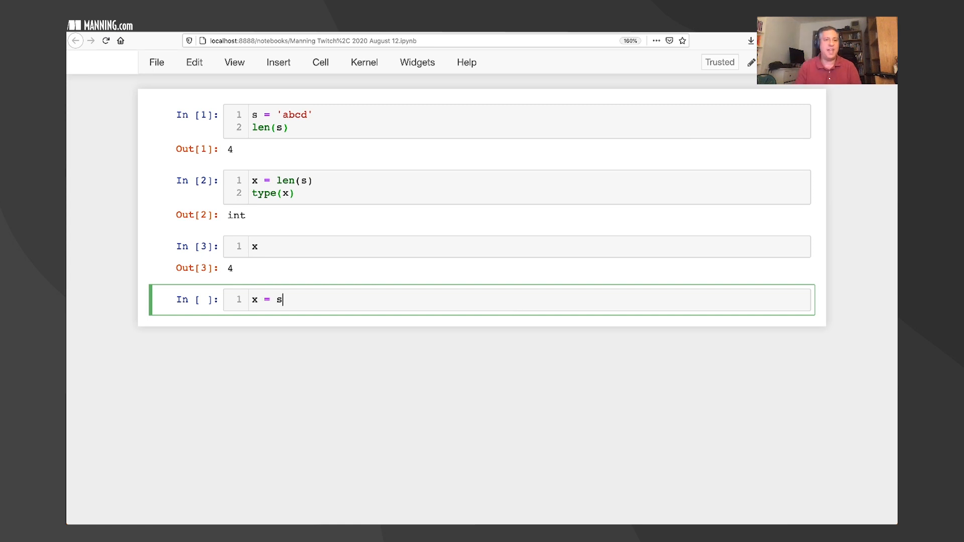
{"action": "type", "text": ".upper()"}
{"action": "type", "text": "x"}
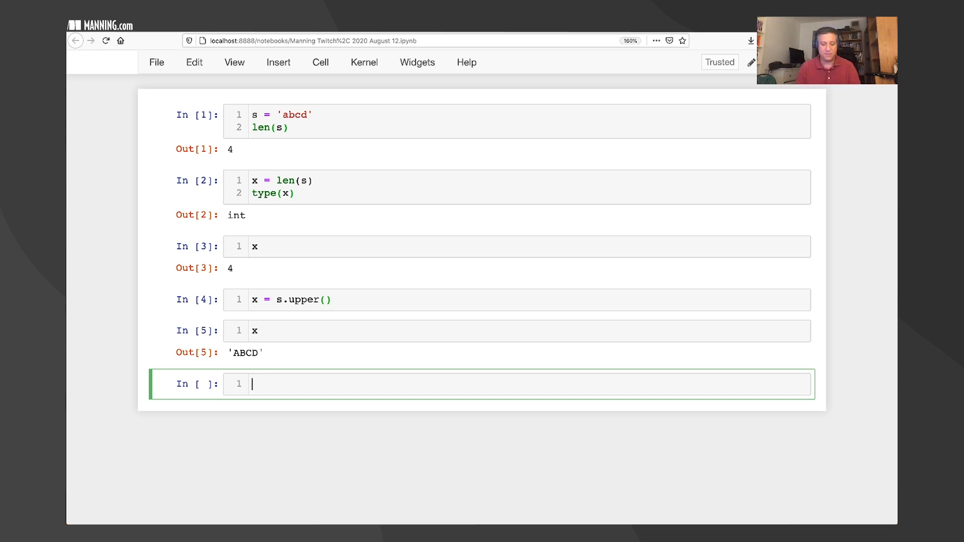
{"action": "type", "text": "type(x)"}
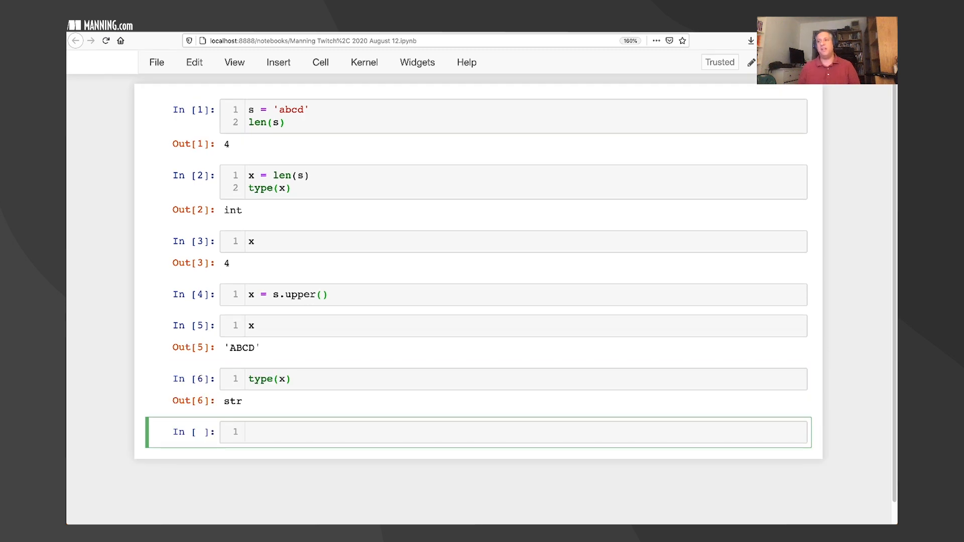
{"action": "type", "text": "x ="}
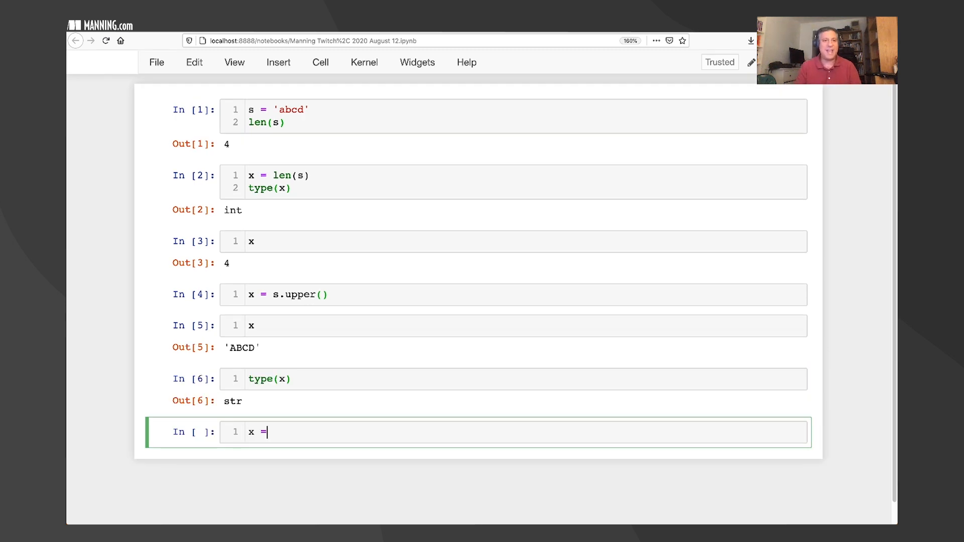
{"action": "type", "text": "s.upper"}
{"action": "type", "text": "x"}
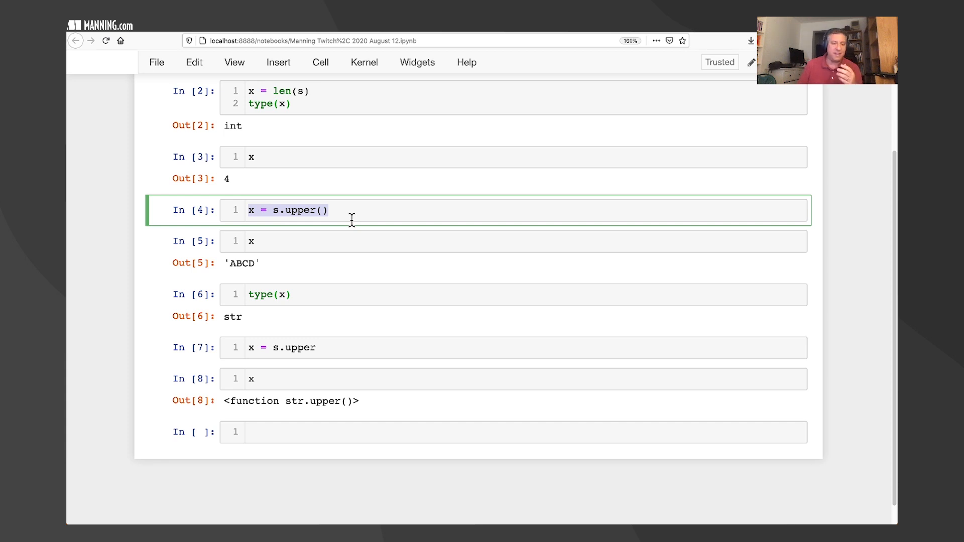
Point out the called-method cell and the function-object cell, returning to the bottom cell.
{"action": "left_click", "coordinate": [338, 347]}
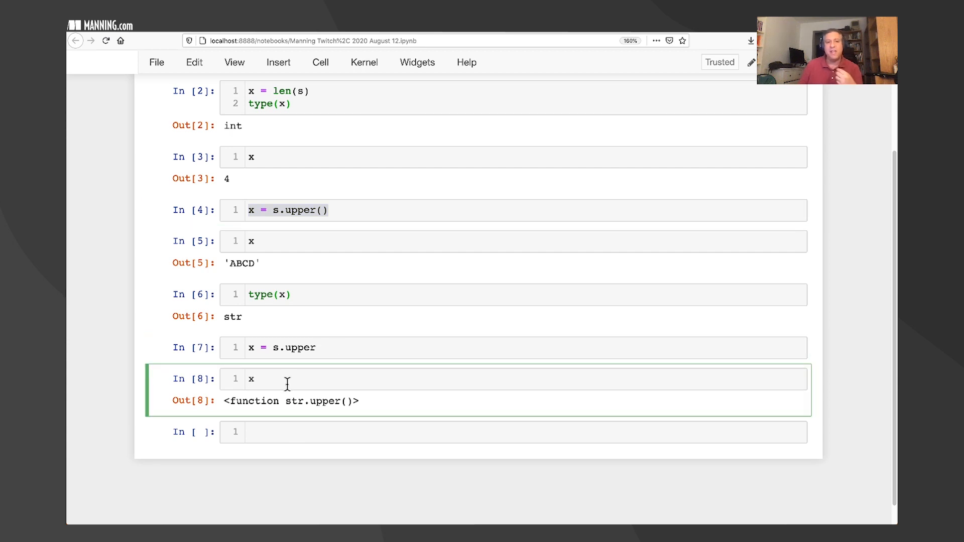
{"action": "left_click", "coordinate": [299, 432]}
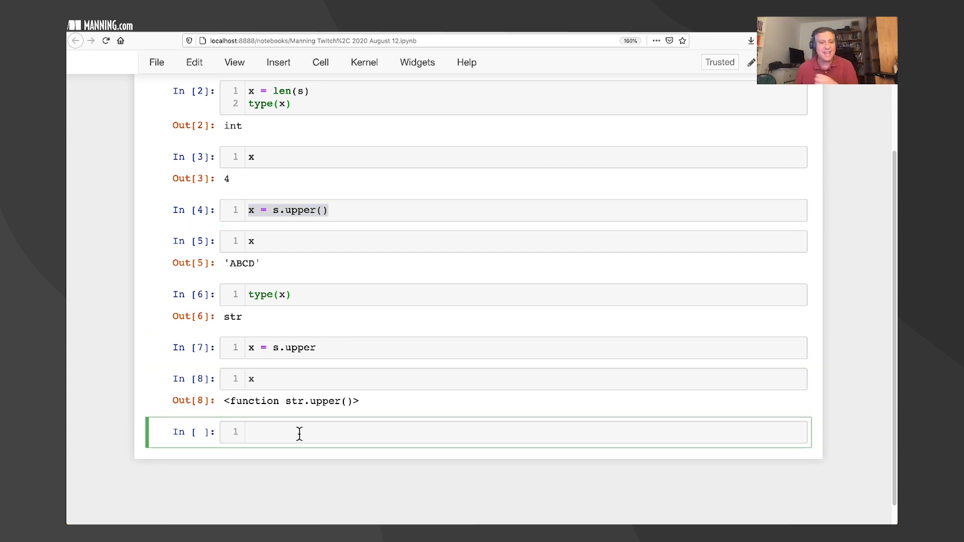
{"action": "left_click", "coordinate": [299, 434]}
{"action": "type", "text": "x is s.upper"}
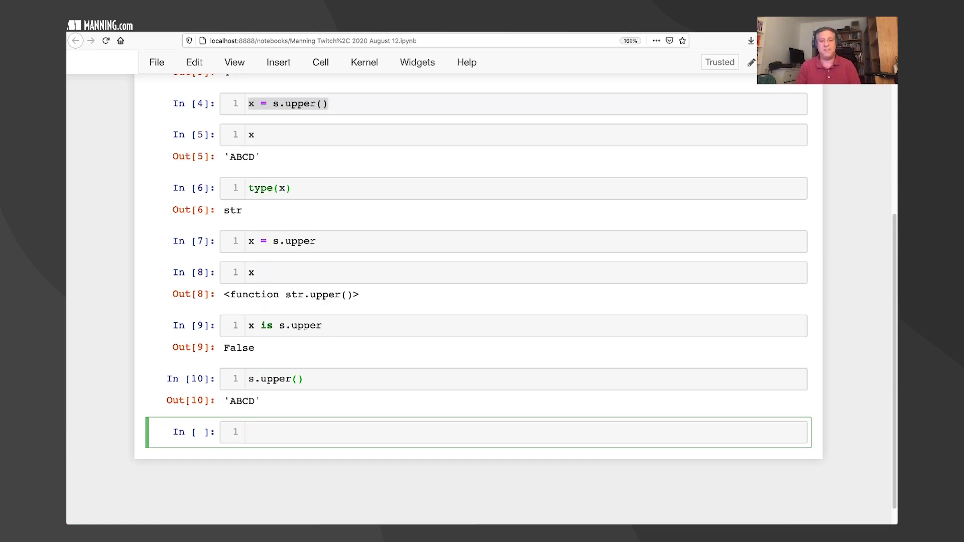
Run x() to return 'ABCD', matching s.upper().
{"action": "type", "text": "x()"}
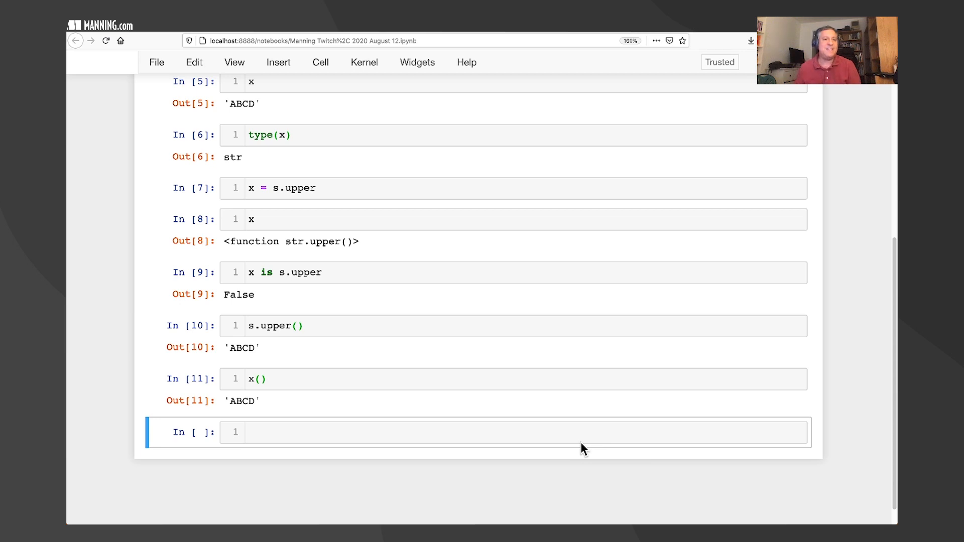
{"action": "mouse_move", "coordinate": [292, 279]}
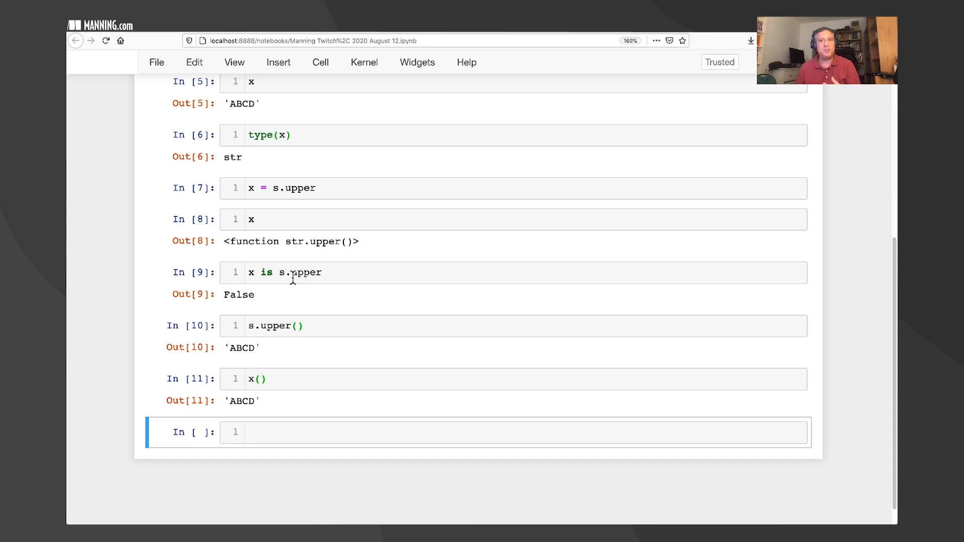
{"action": "left_click", "coordinate": [483, 443]}
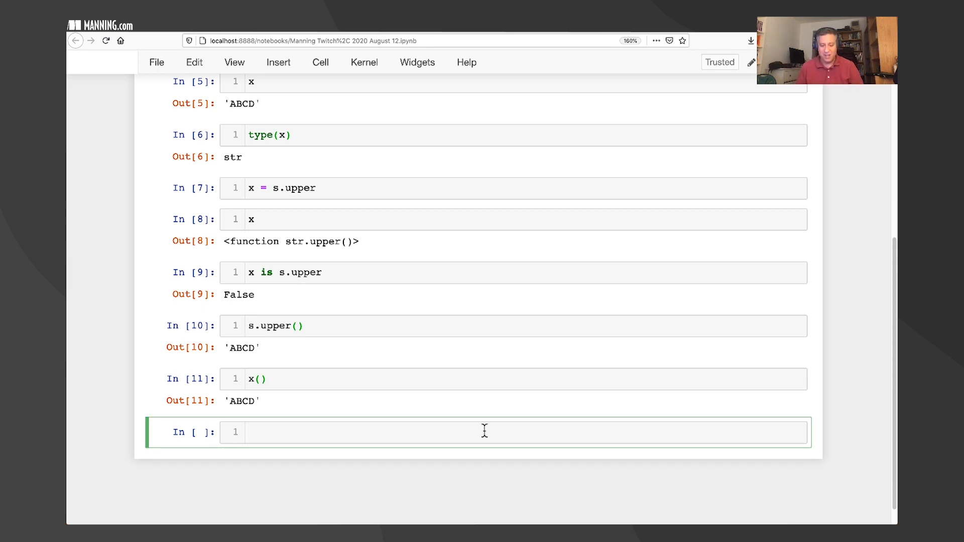
Create d = {'a':1, 'b':2, 'c':3} and loop over d.items() printing keys and values.
{"action": "type", "text": "d = {'a':1, }"}
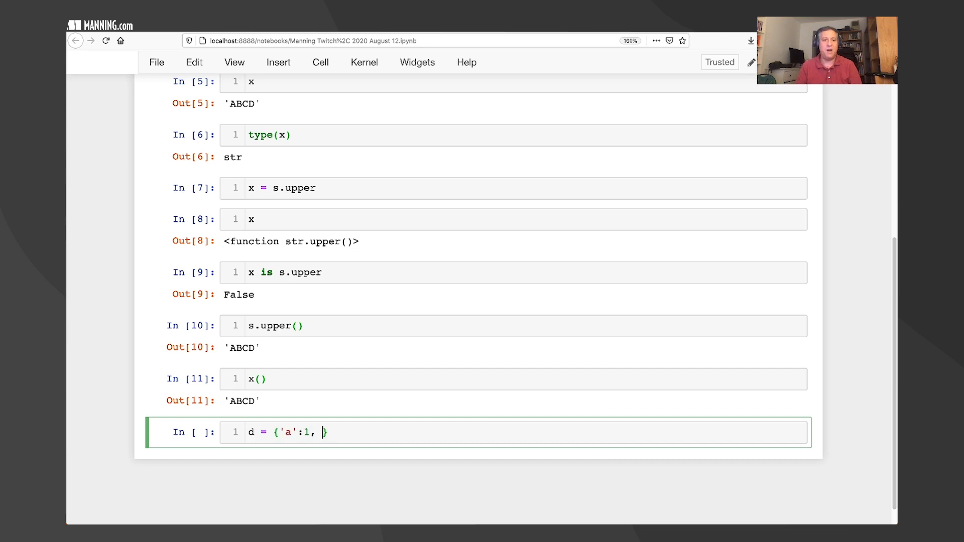
{"action": "type", "text": "'b':2, 'c':3"}
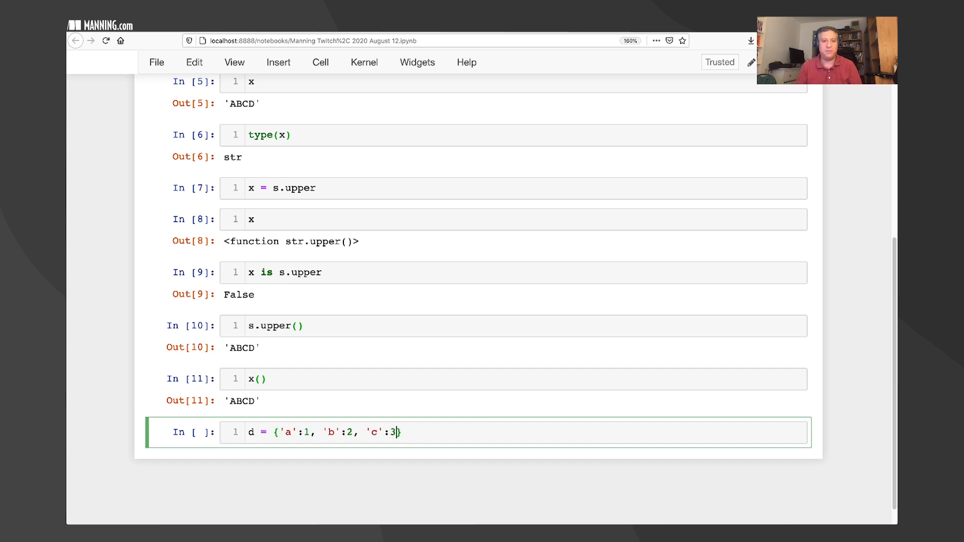
{"action": "key", "text": "Enter"}
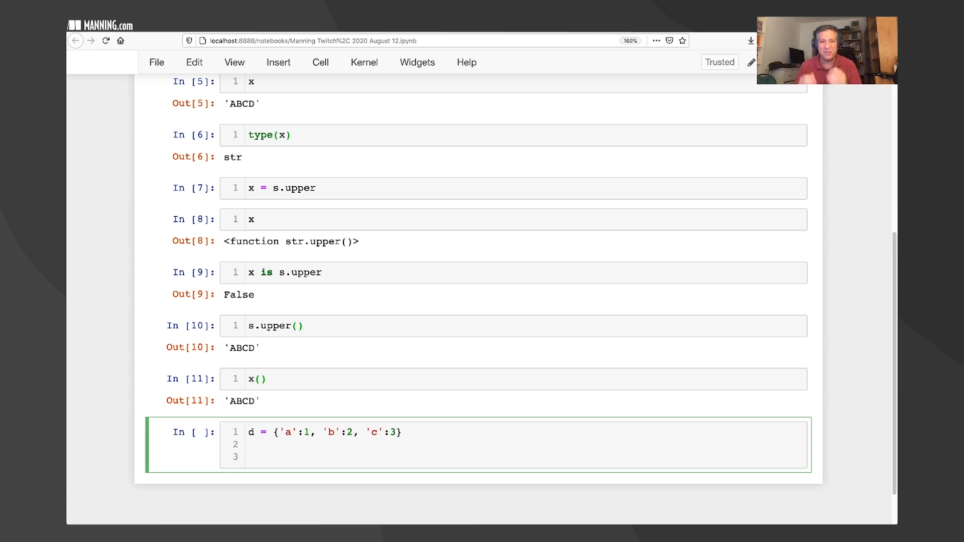
{"action": "type", "text": "for"}
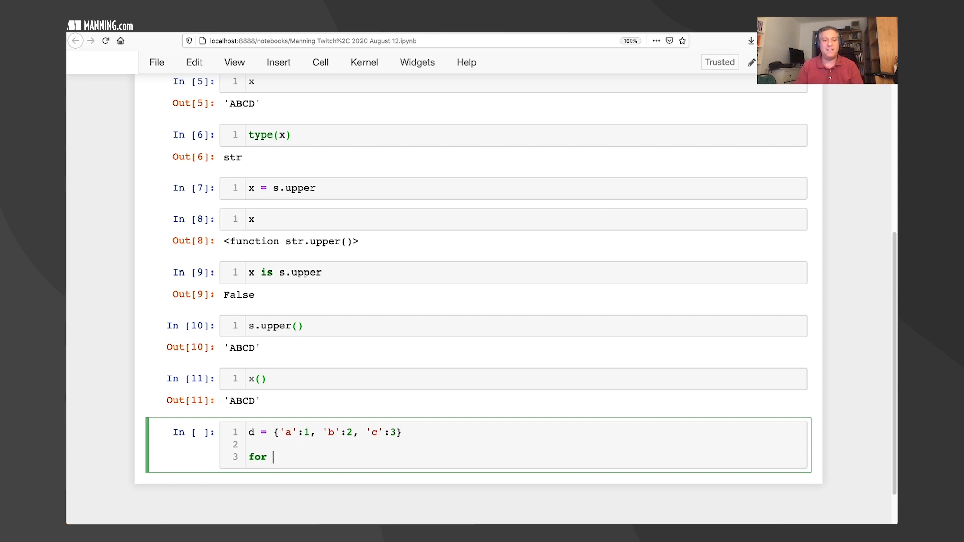
{"action": "type", "text": "key, value in d."}
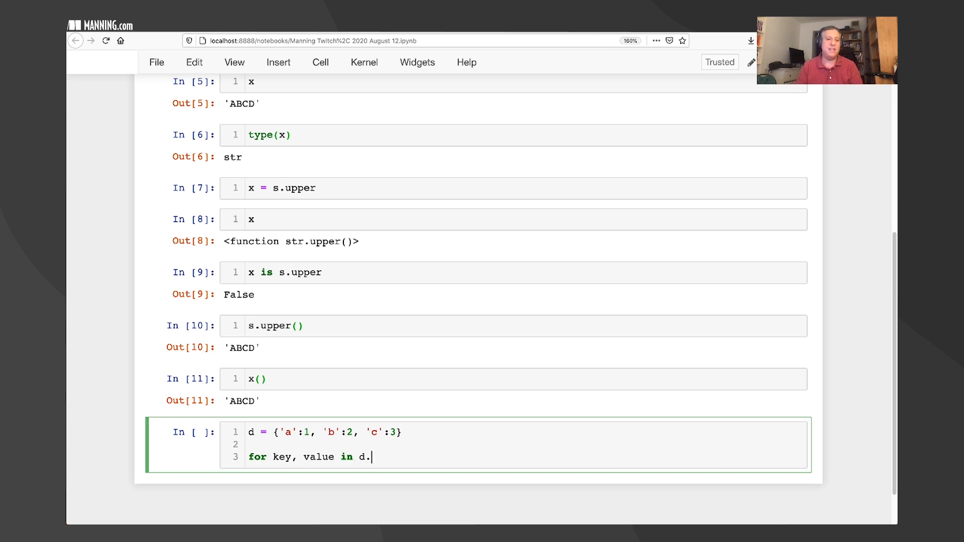
{"action": "type", "text": "items():"}
{"action": "type", "text": "print(f'{key}: {value}')"}
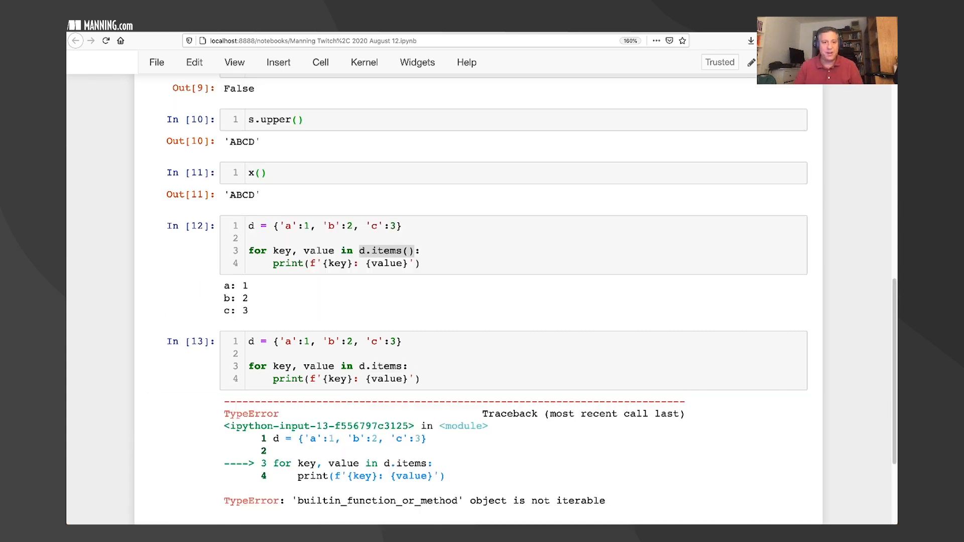
{"action": "scroll", "scroll_direction": "down", "scroll_amount": 3}
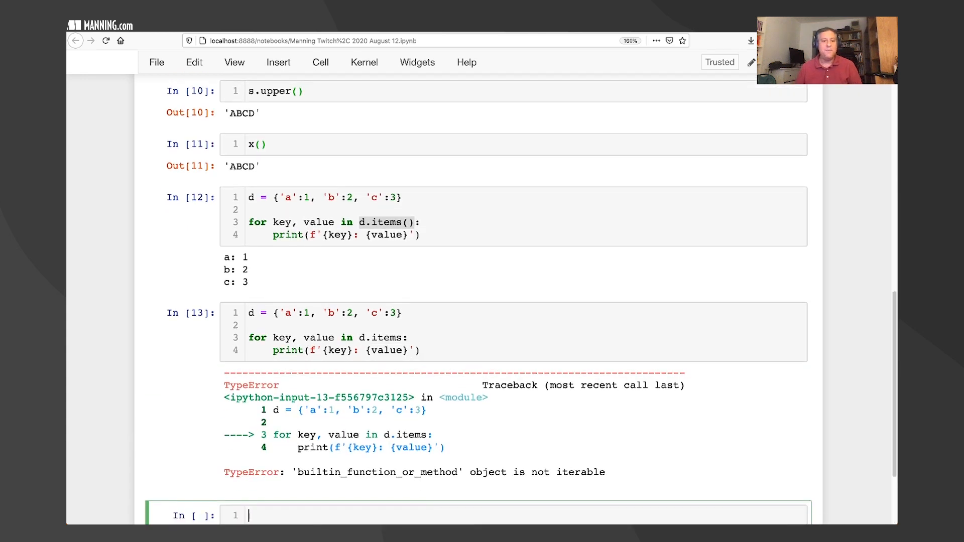
{"action": "scroll", "scroll_direction": "down", "scroll_amount": 3}
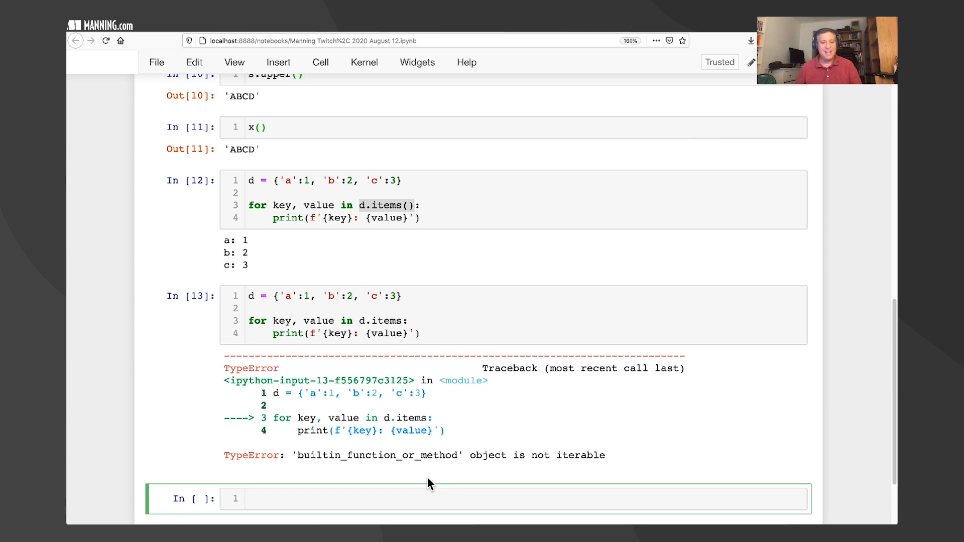
{"action": "scroll", "scroll_direction": "down", "scroll_amount": 3}
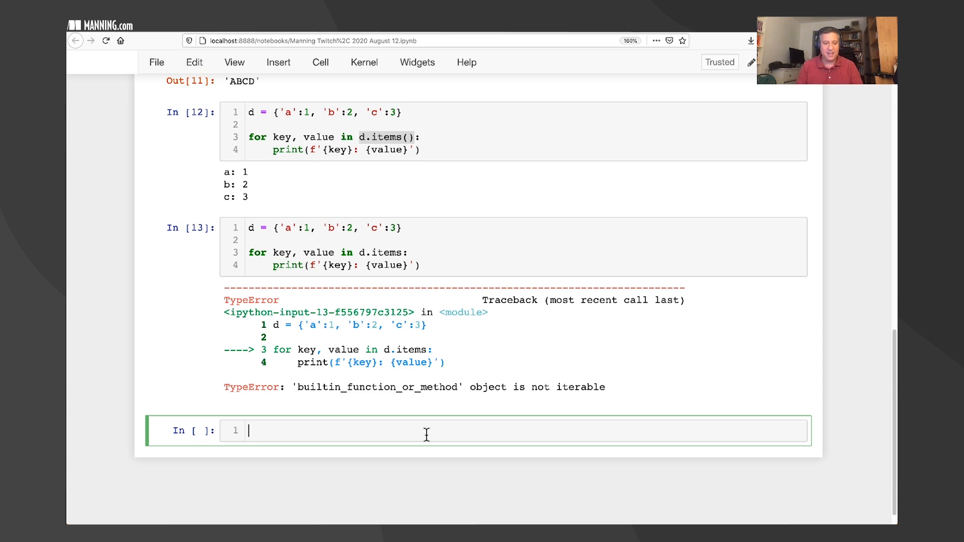
Define hello() returning 'Hello!', check type(hello) and type(hello()), and import dis.
{"action": "type", "text": "def hello():"}
{"action": "type", "text": "type(hello)"}
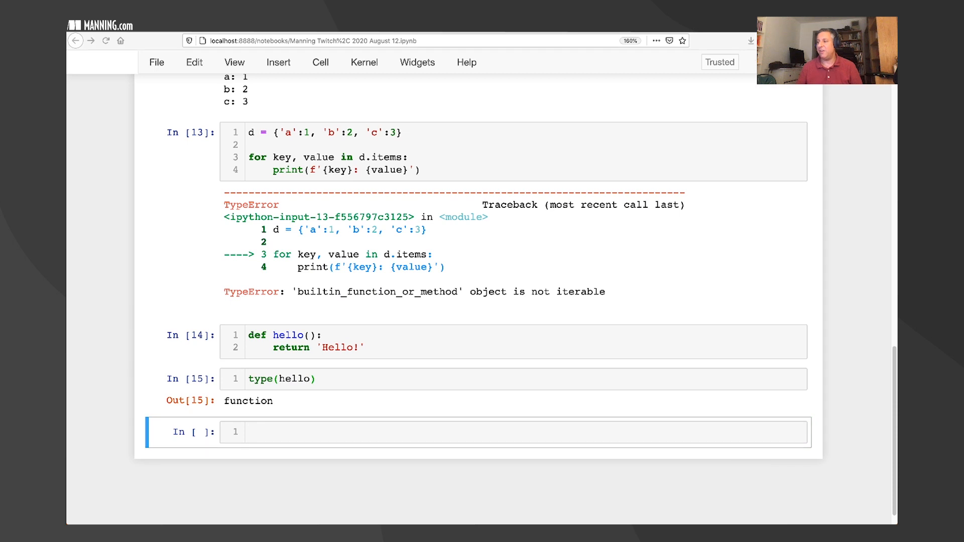
{"action": "left_click", "coordinate": [628, 432]}
{"action": "type", "text": "type(hello("}
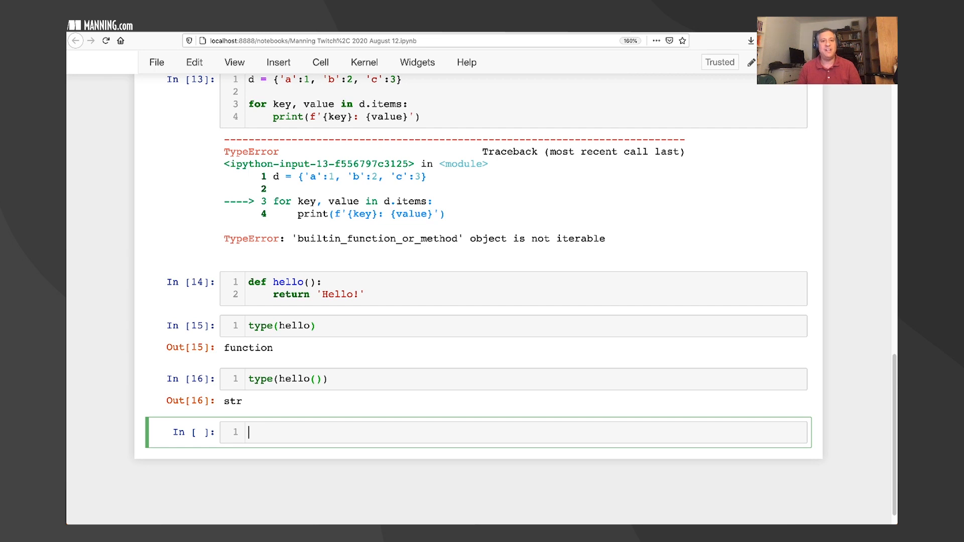
{"action": "type", "text": "import dis"}
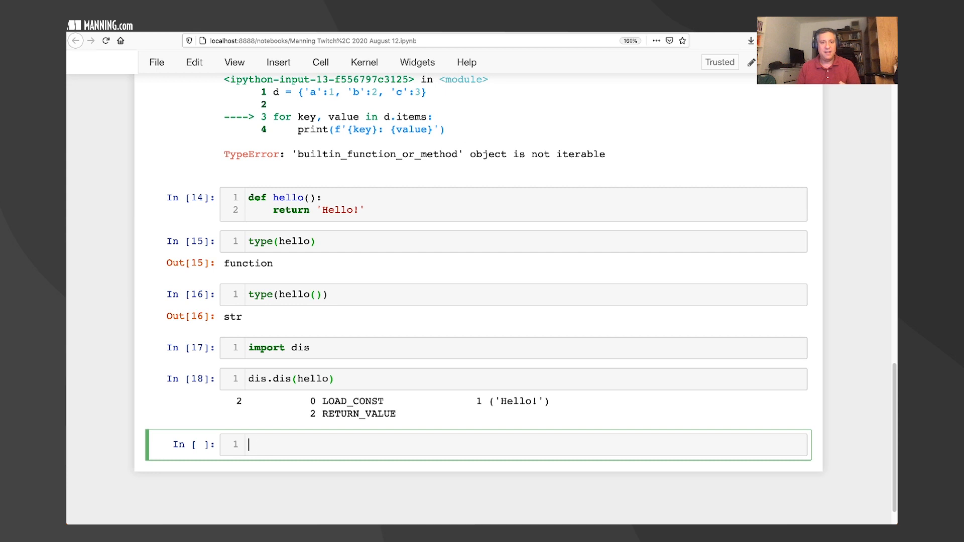
Evaluate hello.__code__ to display hello's code object.
{"action": "type", "text": "hello."}
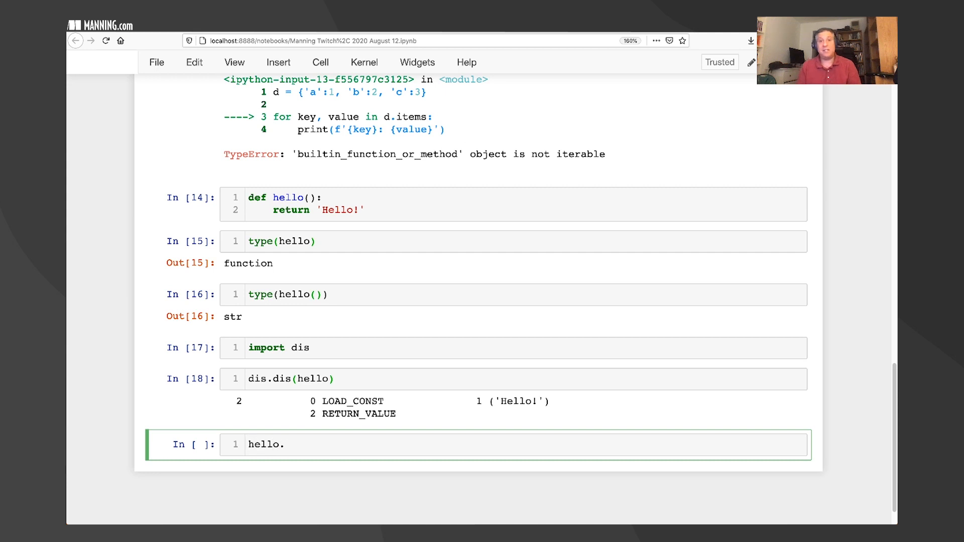
{"action": "type", "text": "__code"}
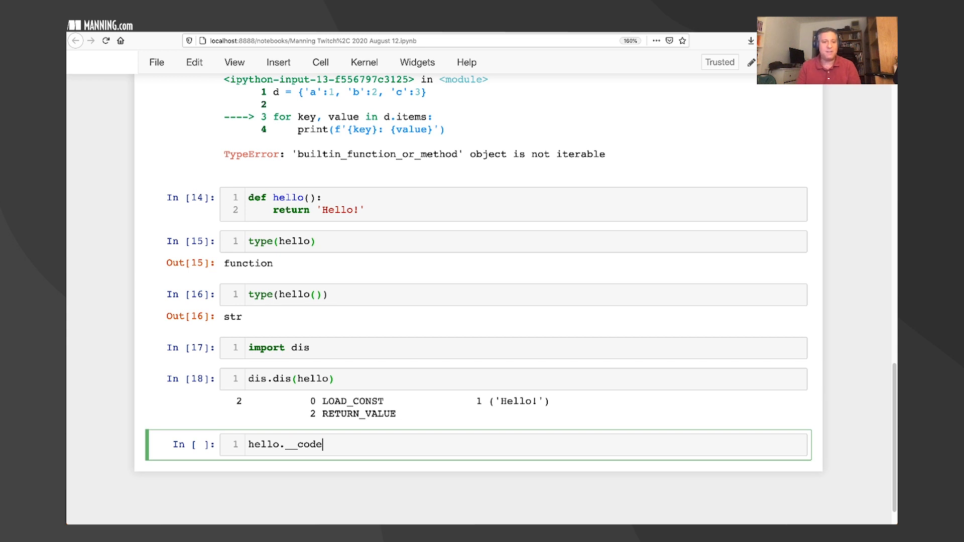
{"action": "type", "text": "__"}
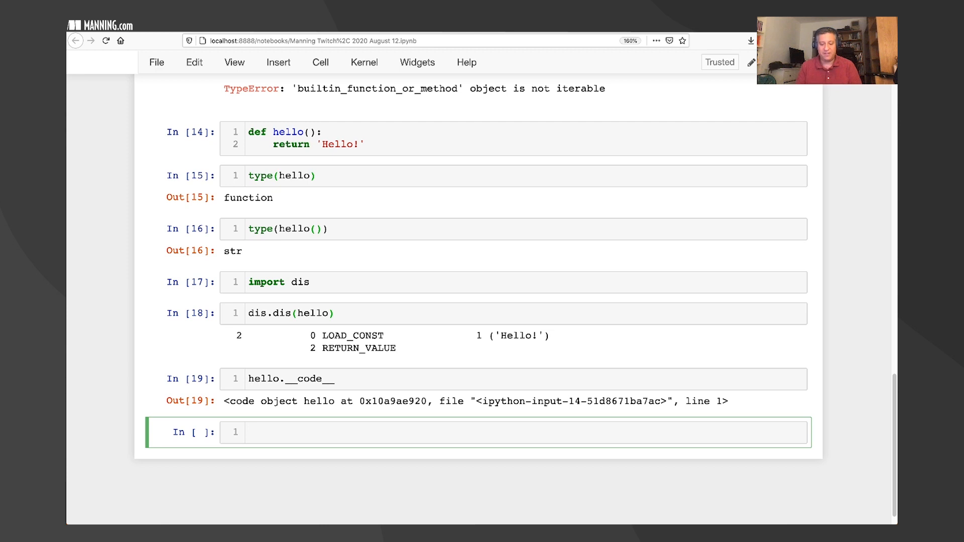
Run dir(hello.__code__) and highlight the co_ attribute names in the output.
{"action": "type", "text": "dir(hello.)"}
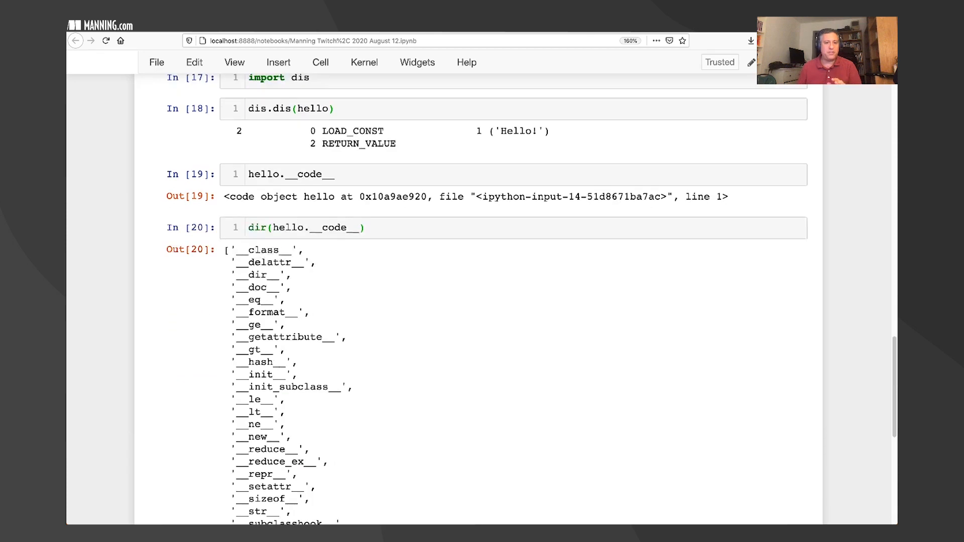
{"action": "scroll", "scroll_direction": "down", "scroll_amount": 3}
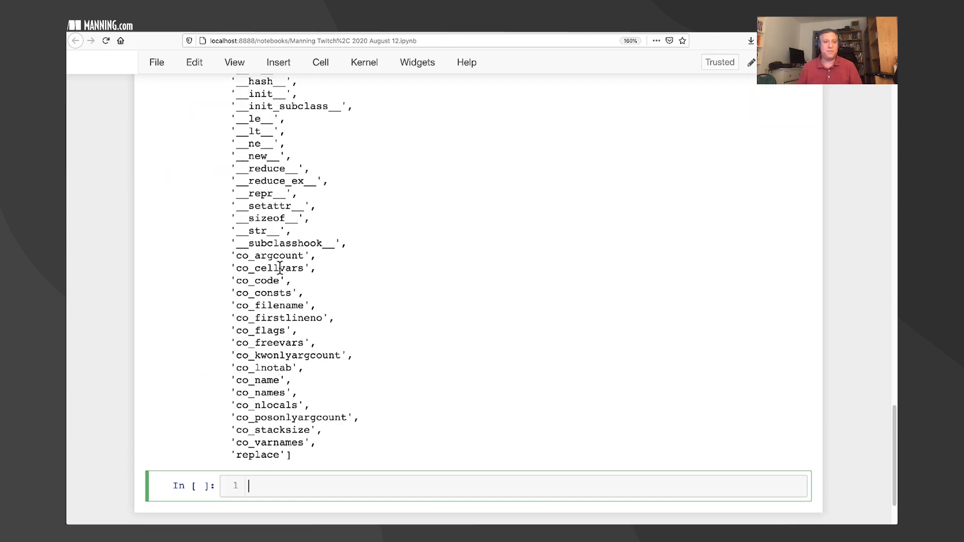
{"action": "left_click_drag", "start_coordinate": [271, 255], "coordinate": [281, 416]}
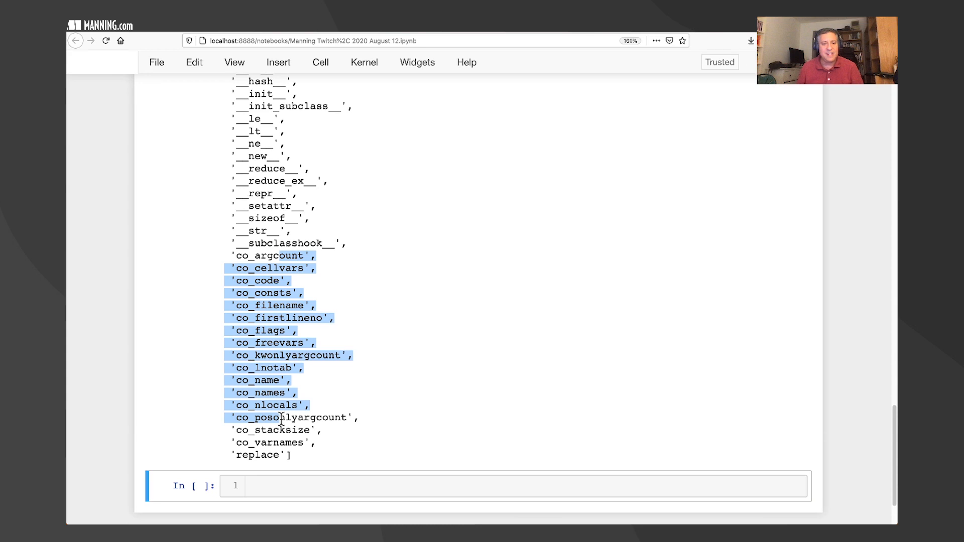
{"action": "left_click", "coordinate": [319, 447]}
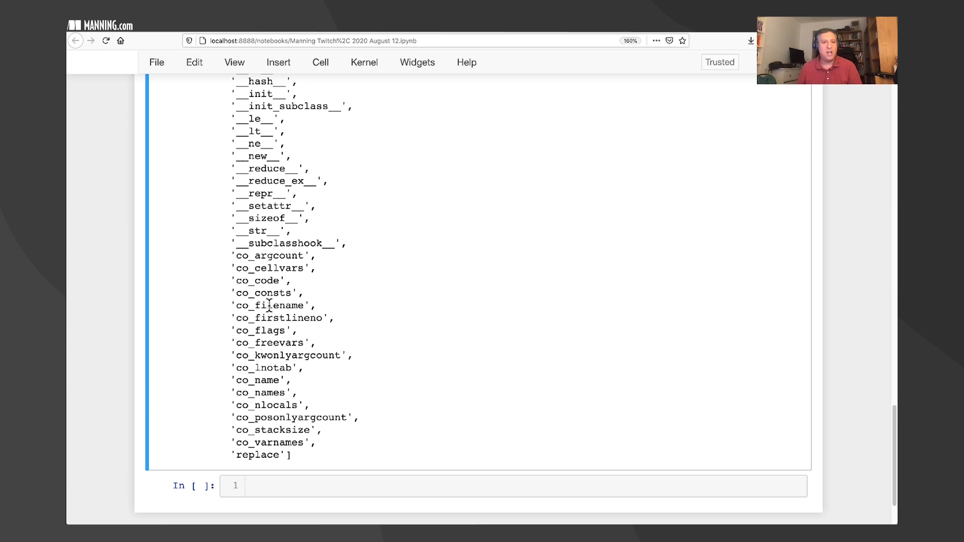
{"action": "mouse_move", "coordinate": [333, 479]}
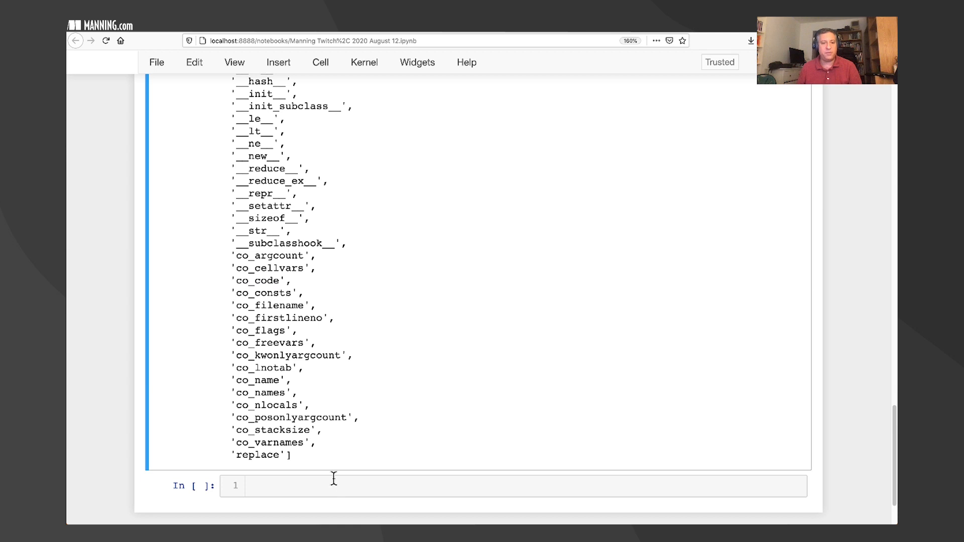
Show hello.__code__.co_code, then correct co_constants to co_consts giving (None, 'Hello!').
{"action": "left_click", "coordinate": [333, 485]}
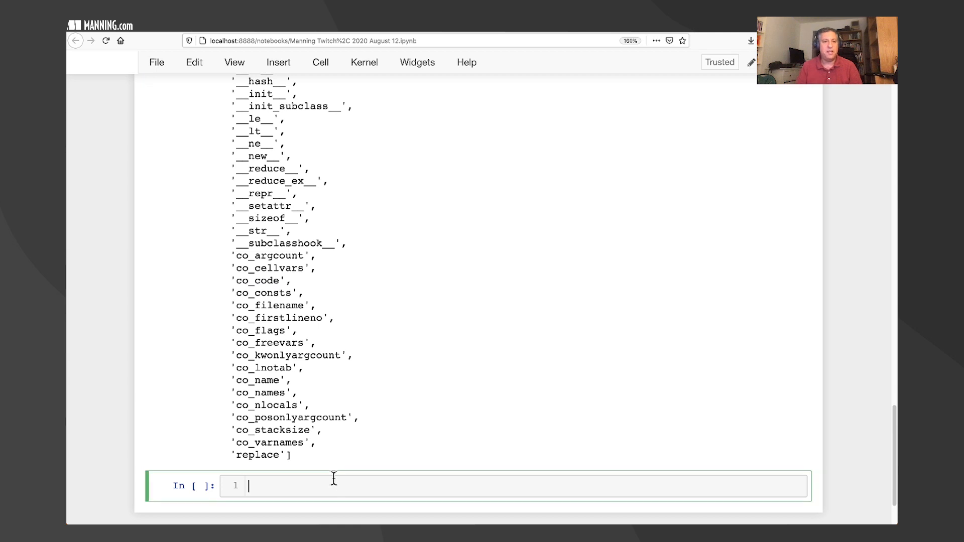
{"action": "type", "text": "hello.__code__.co_code"}
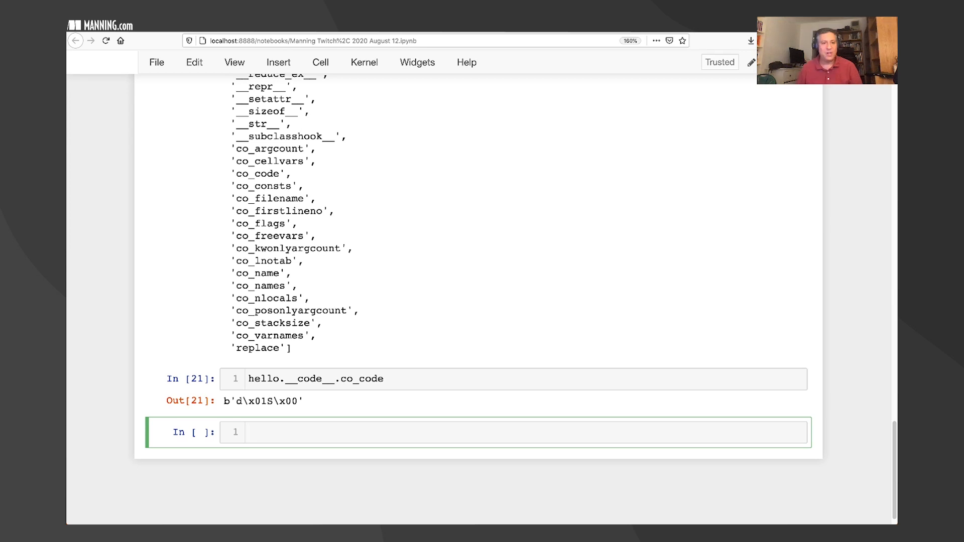
{"action": "mouse_move", "coordinate": [283, 401]}
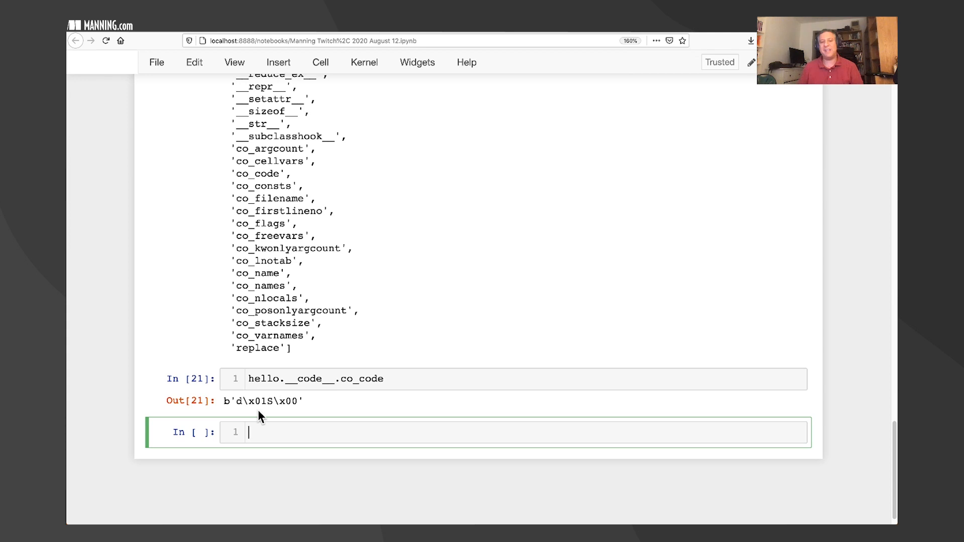
{"action": "mouse_move", "coordinate": [284, 435]}
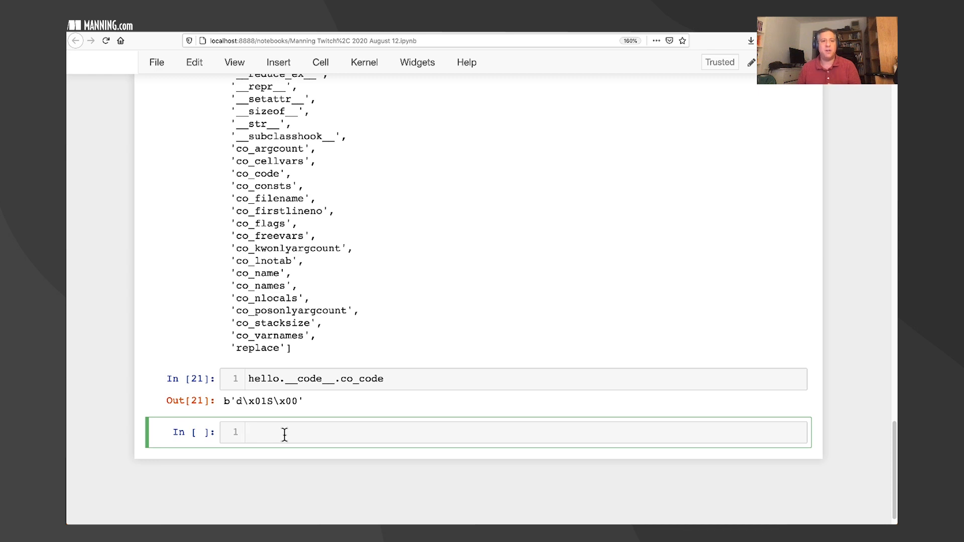
{"action": "type", "text": "hello.__code__."}
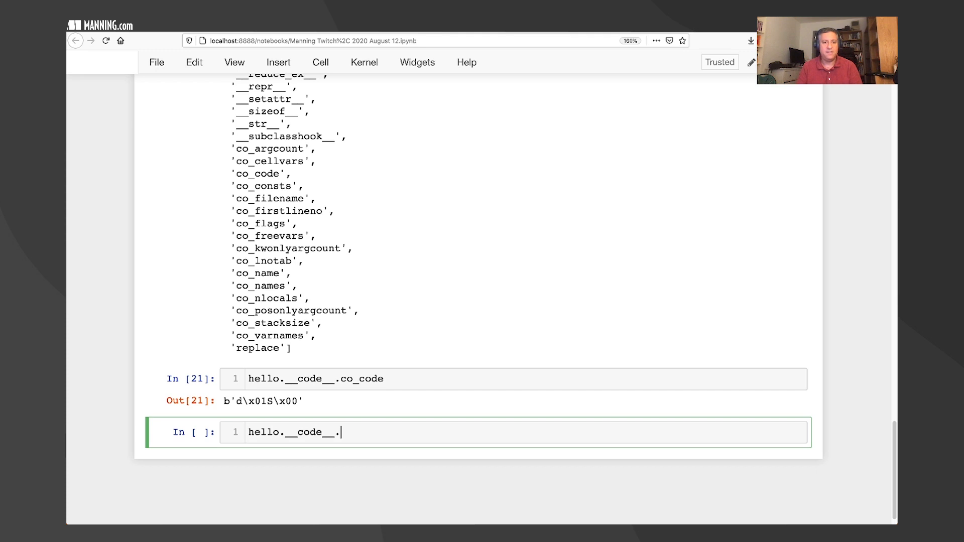
{"action": "type", "text": "co_constant"}
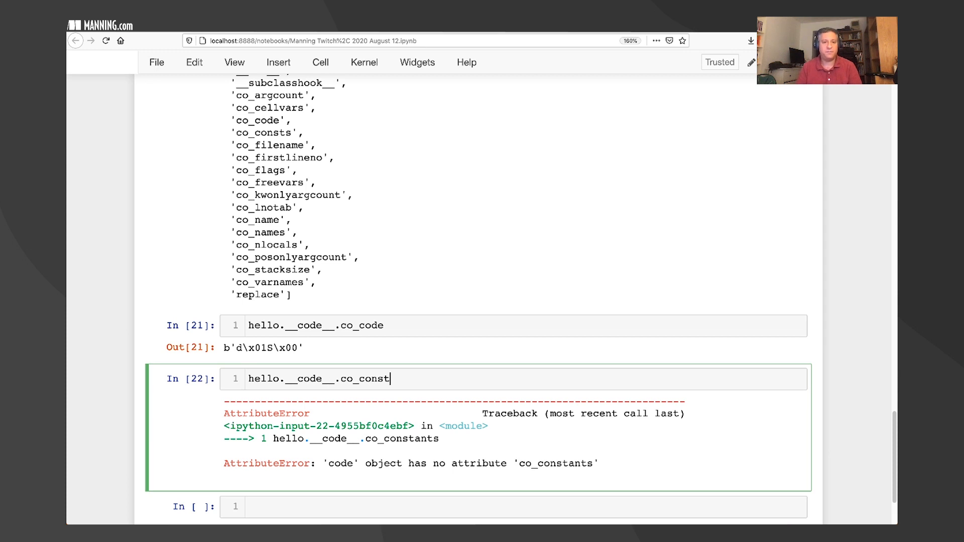
{"action": "type", "text": "s"}
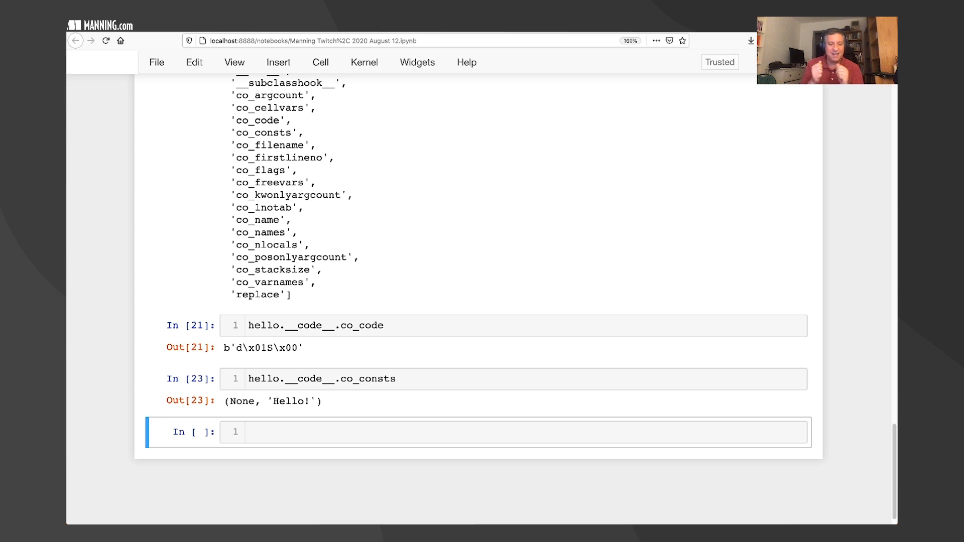
Run dis.dis(hello) showing LOAD_CONST 1 ('Hello!') and RETURN_VALUE.
{"action": "left_click", "coordinate": [368, 432]}
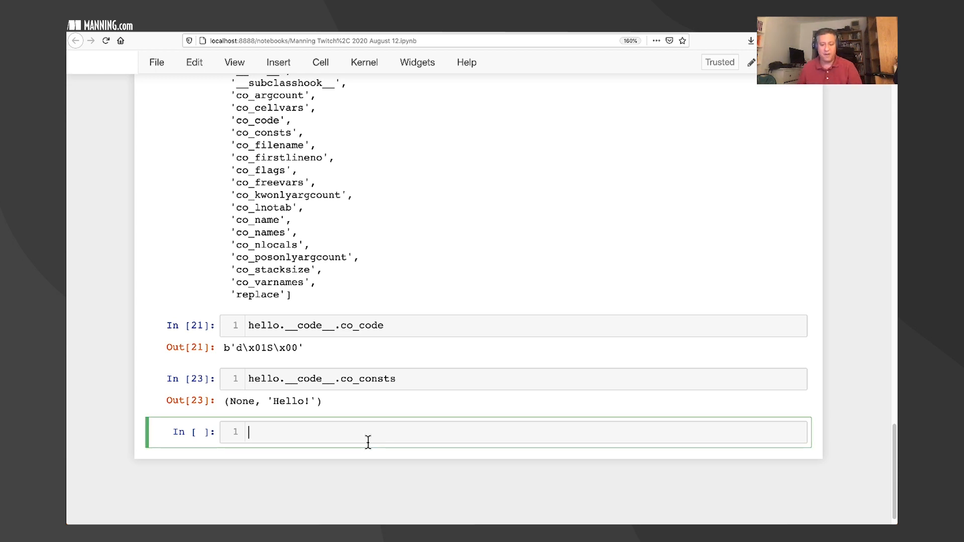
{"action": "type", "text": "dis.dis(h"}
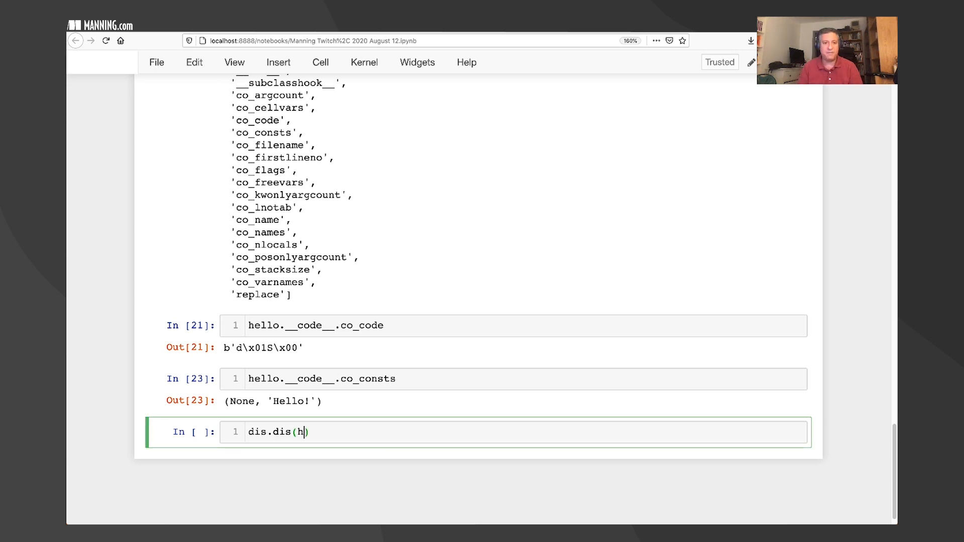
{"action": "type", "text": "ello"}
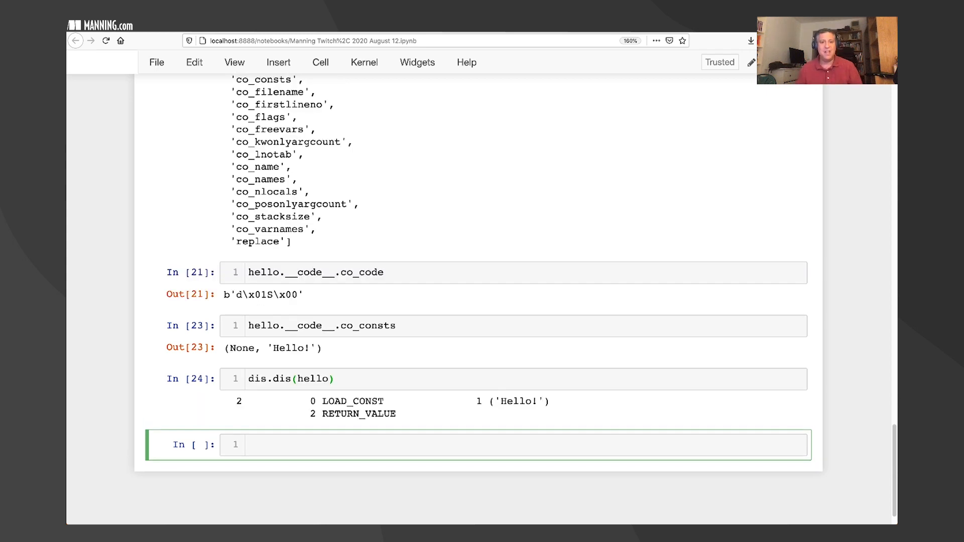
{"action": "left_click", "coordinate": [471, 453]}
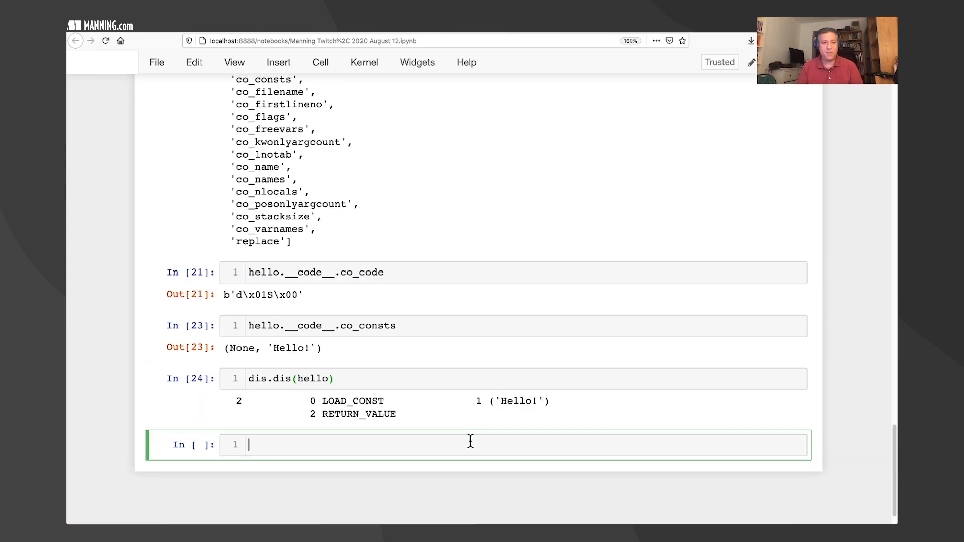
Define add_nums returning 2 + 3 + 4 and disassemble it with dis.dis.
{"action": "type", "text": "def add_n"}
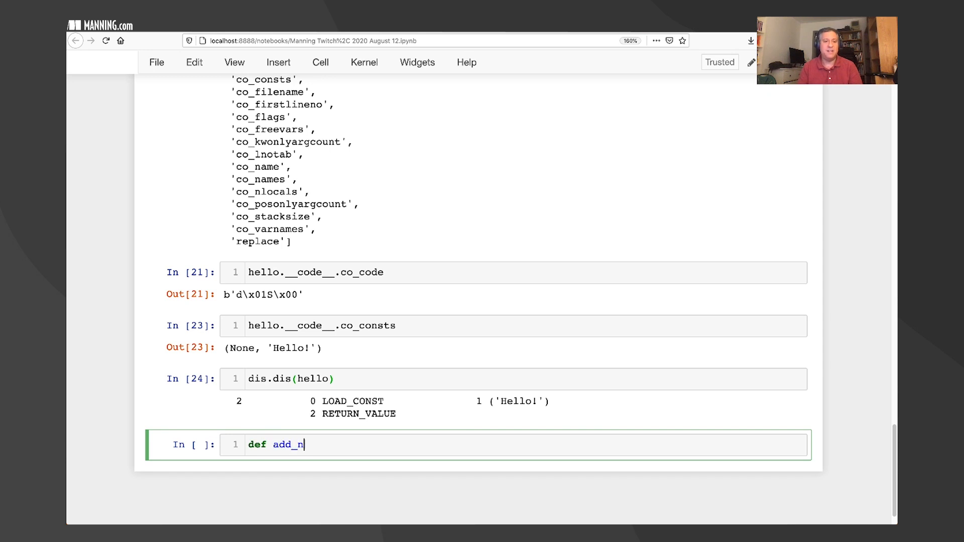
{"action": "type", "text": "ums():"}
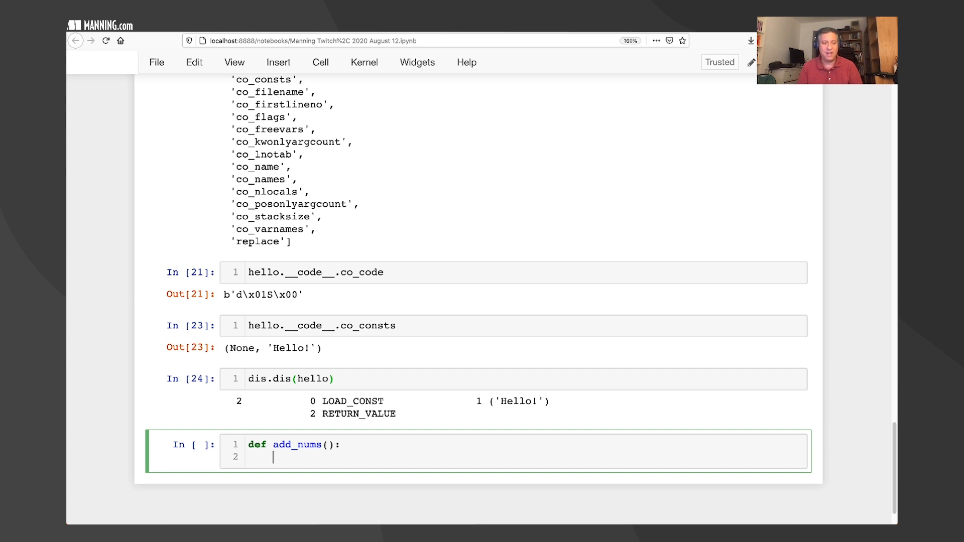
{"action": "type", "text": "return 2 + 3 +"}
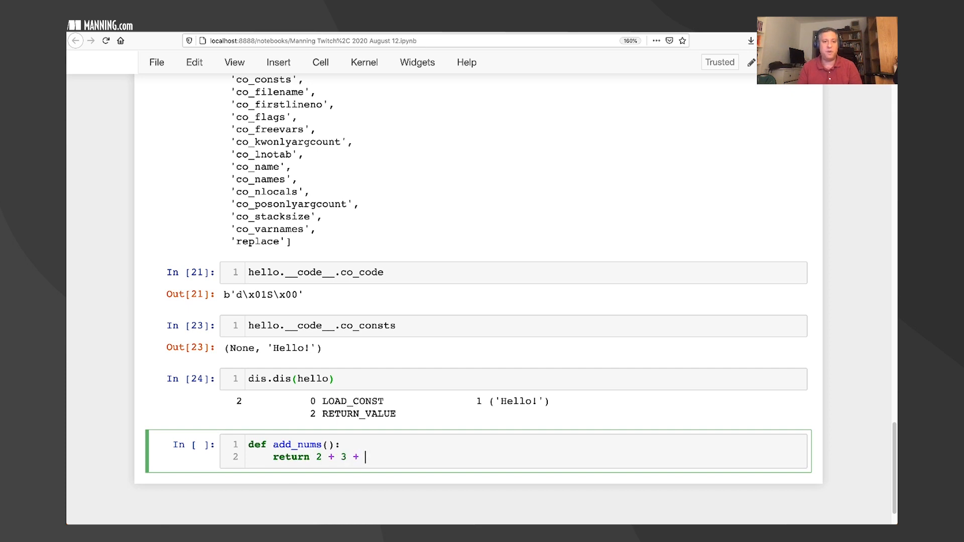
{"action": "type", "text": "4"}
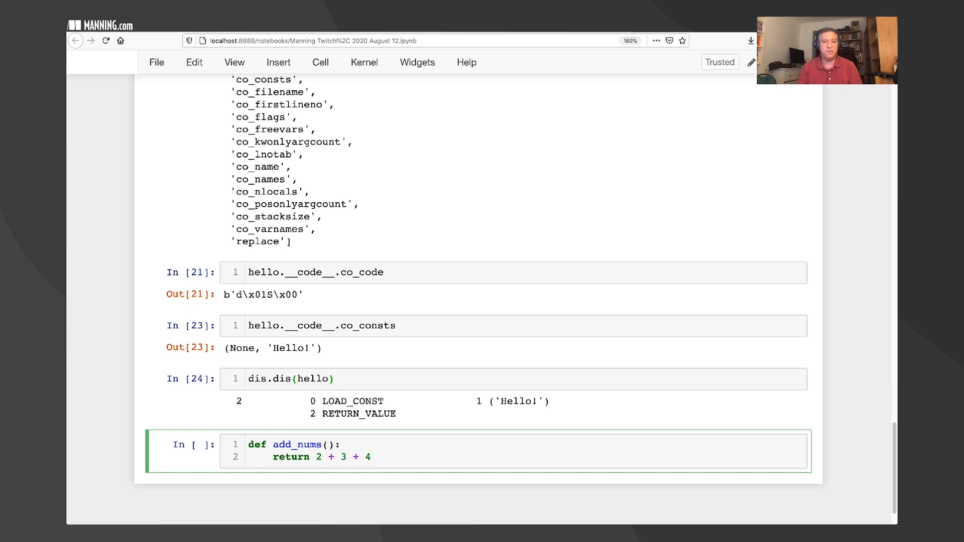
{"action": "type", "text": "dis.dis()"}
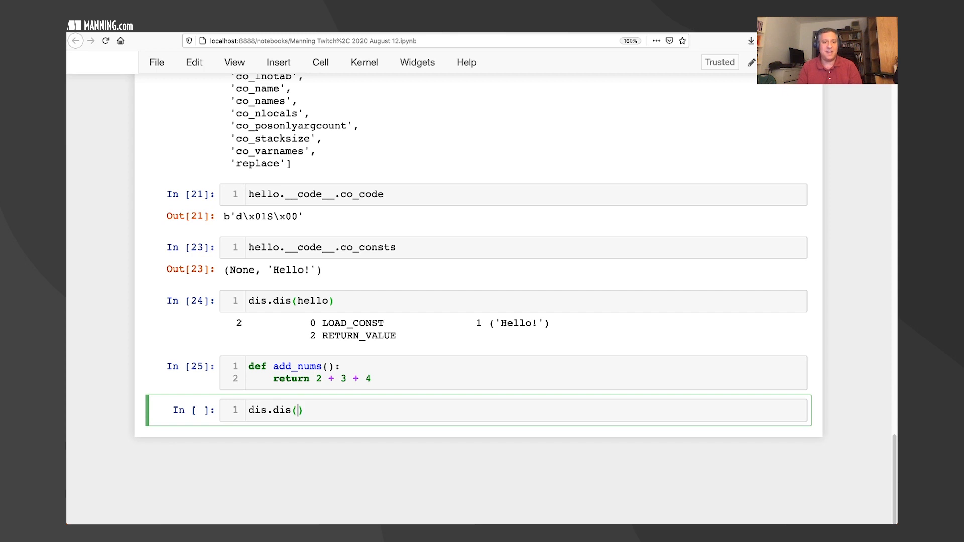
{"action": "type", "text": "add_nums"}
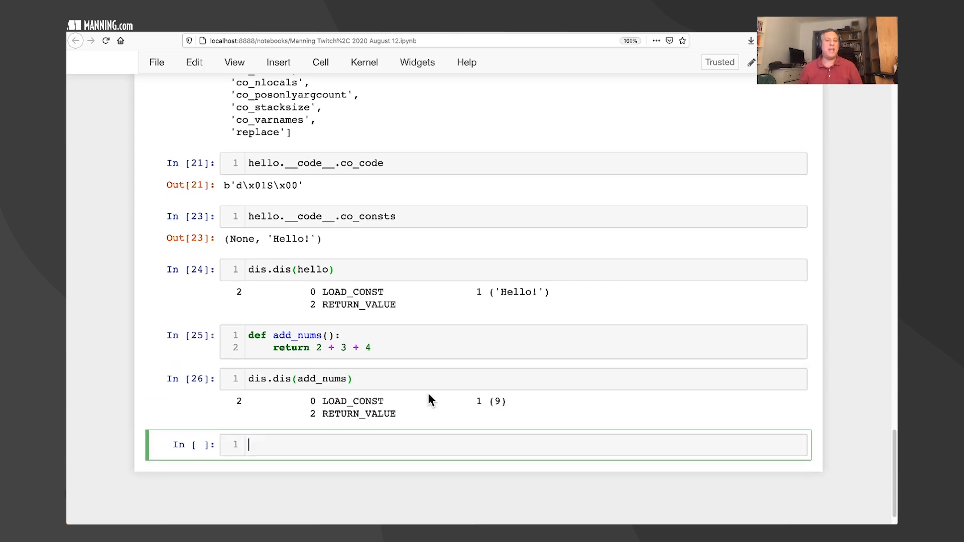
Rewrite add_nums with locals x, y, z and show co_consts (None, 2, 3, 4).
{"action": "left_click", "coordinate": [344, 347]}
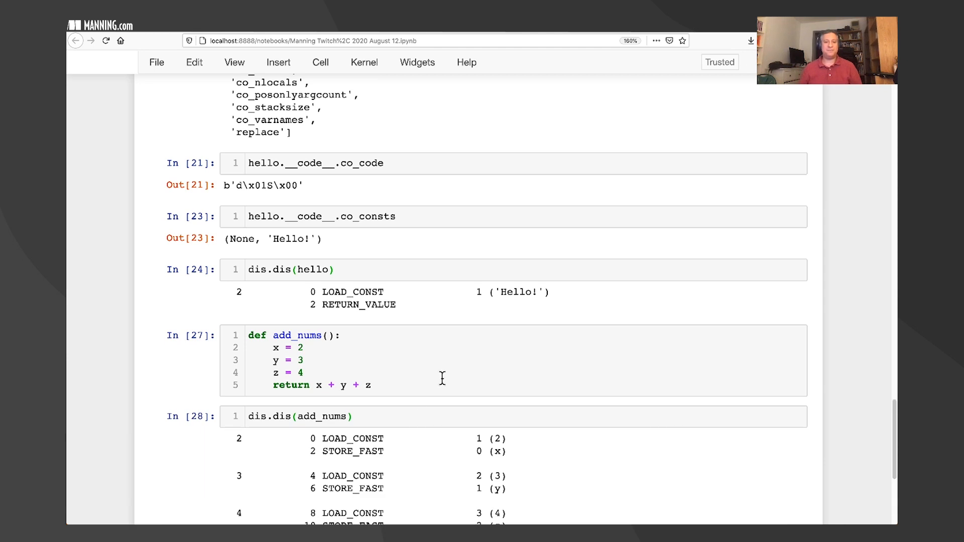
{"action": "scroll", "scroll_direction": "down", "scroll_amount": 3}
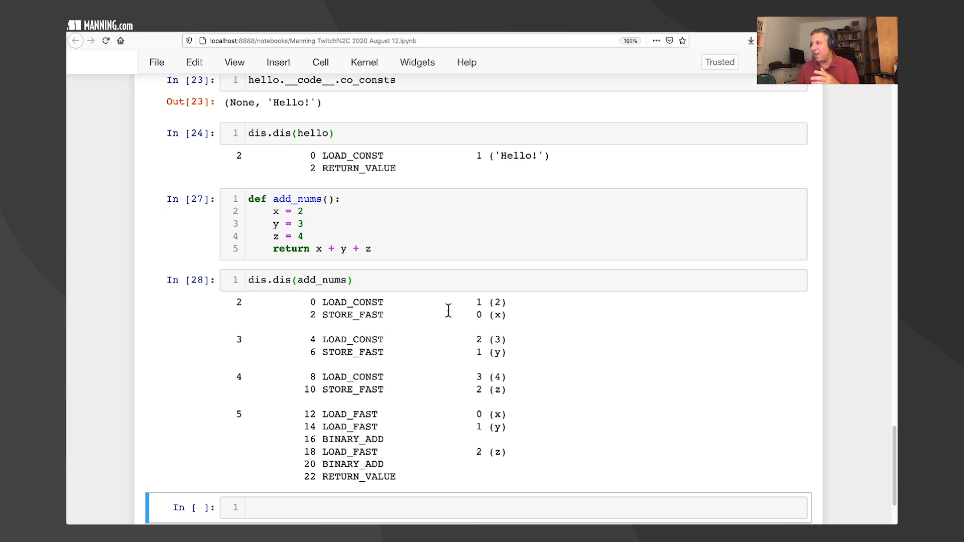
{"action": "double_click", "coordinate": [352, 303]}
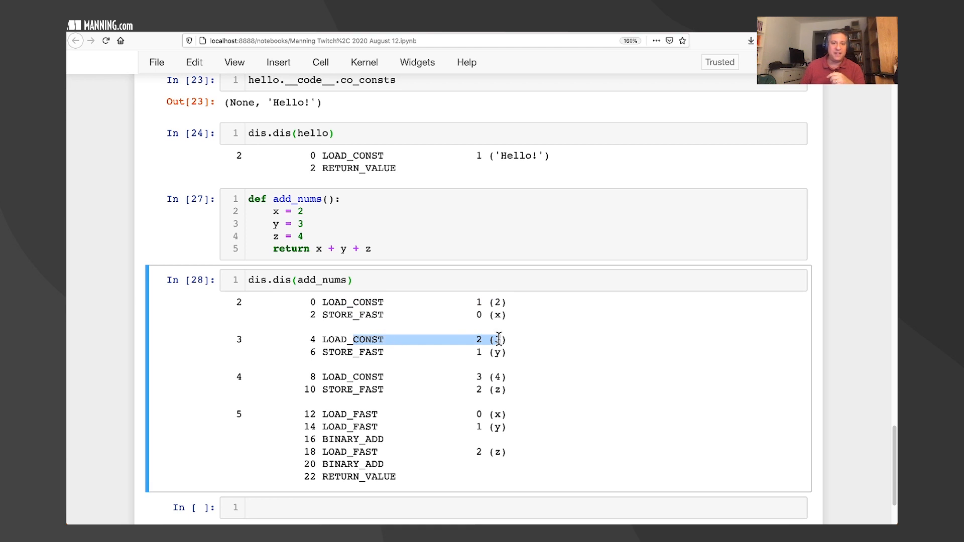
{"action": "left_click", "coordinate": [442, 507]}
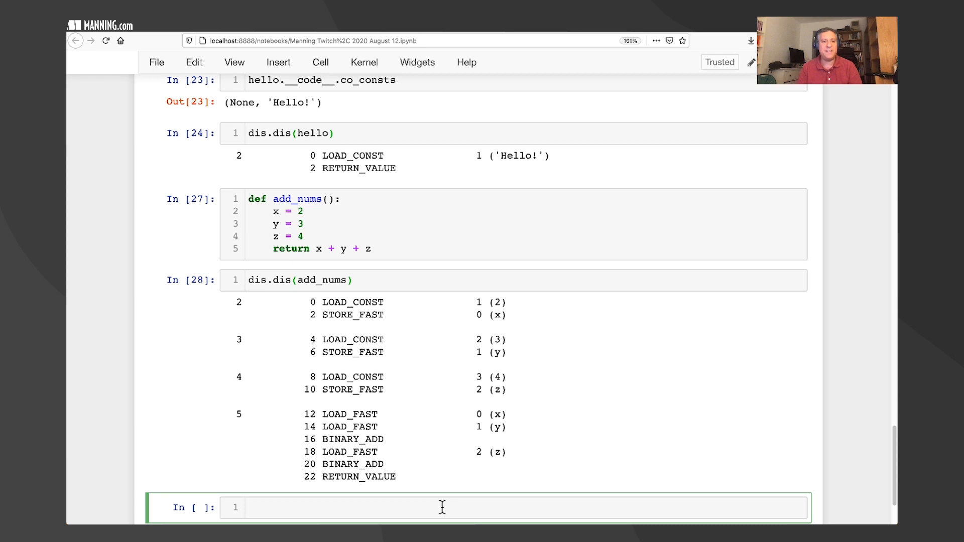
{"action": "type", "text": "add_nums.__code__.co_consts"}
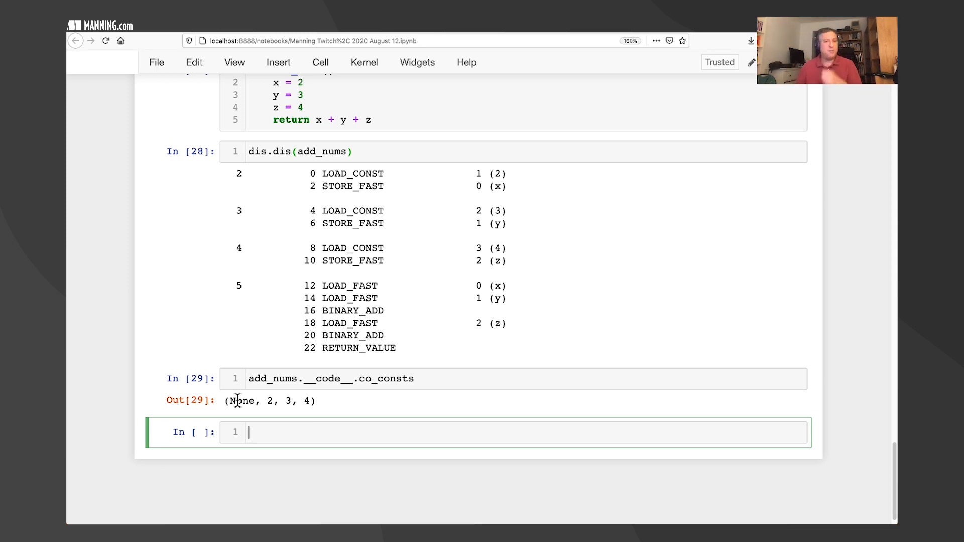
Write and run cells defining hello() returning 'Hello!' and goodbye() returning 'Goodbye!'.
{"action": "type", "text": "def h"}
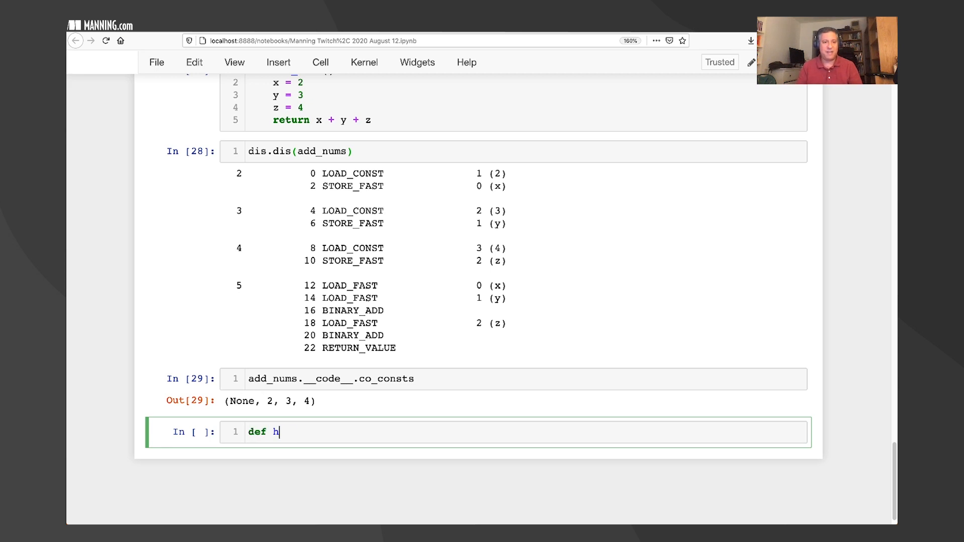
{"action": "type", "text": "ello():"}
{"action": "type", "text": "return 'Hello!"}
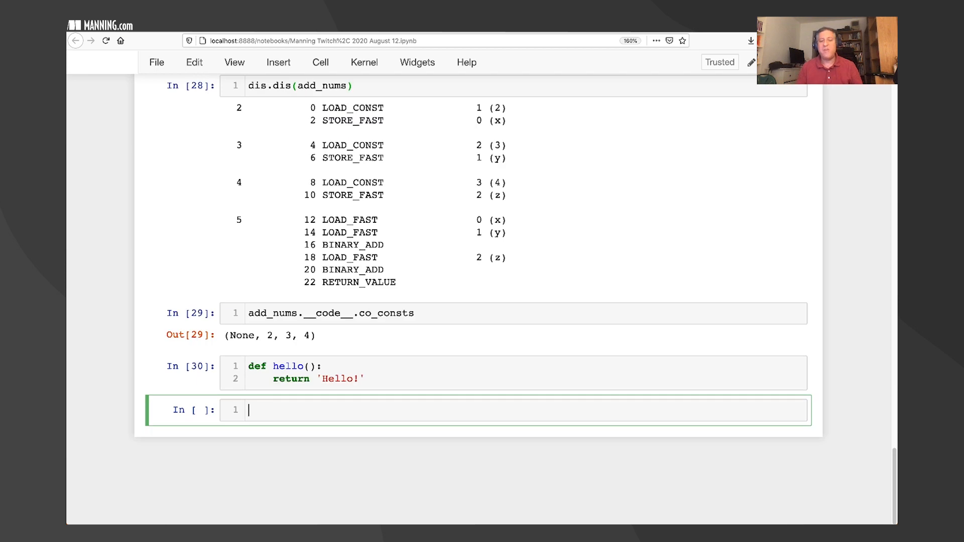
{"action": "type", "text": "def"}
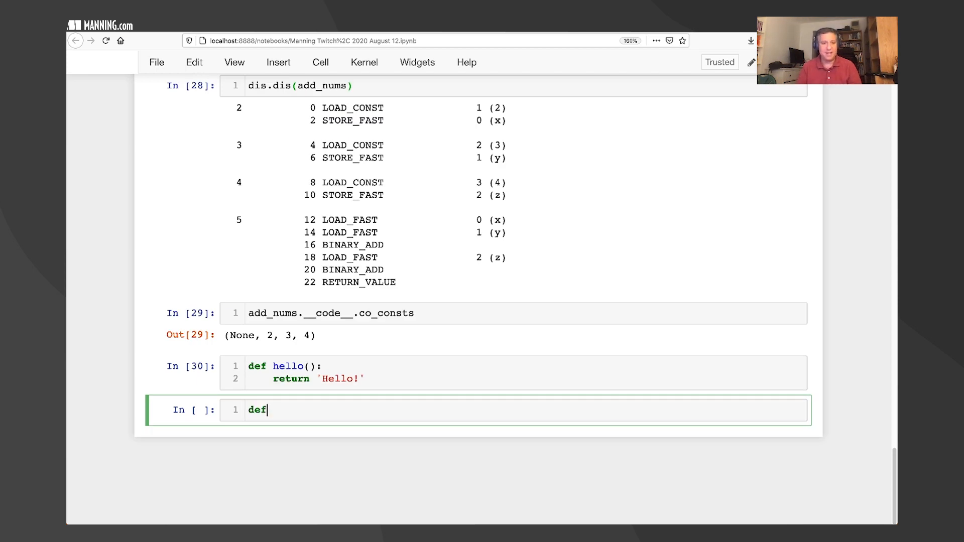
{"action": "type", "text": "goodbye():"}
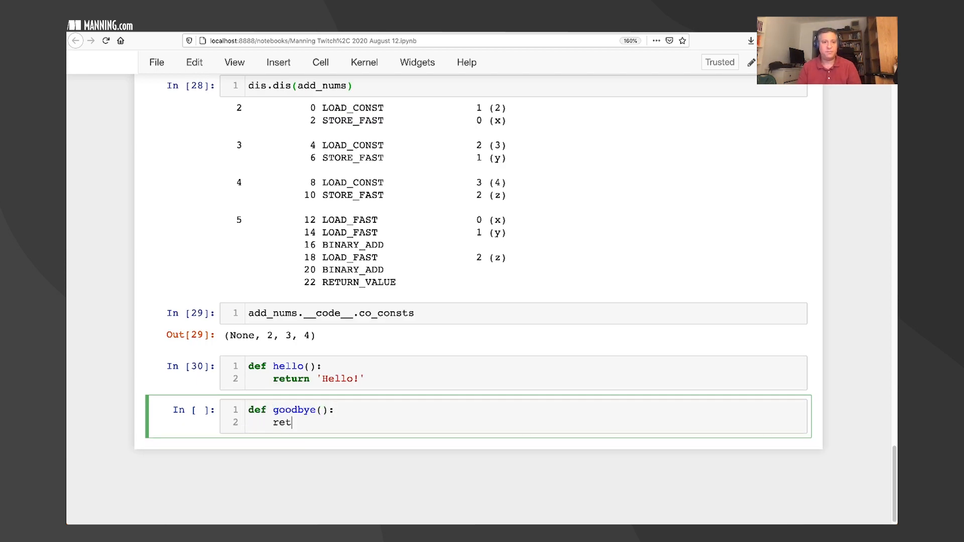
{"action": "type", "text": "urn 'Goodbye!'"}
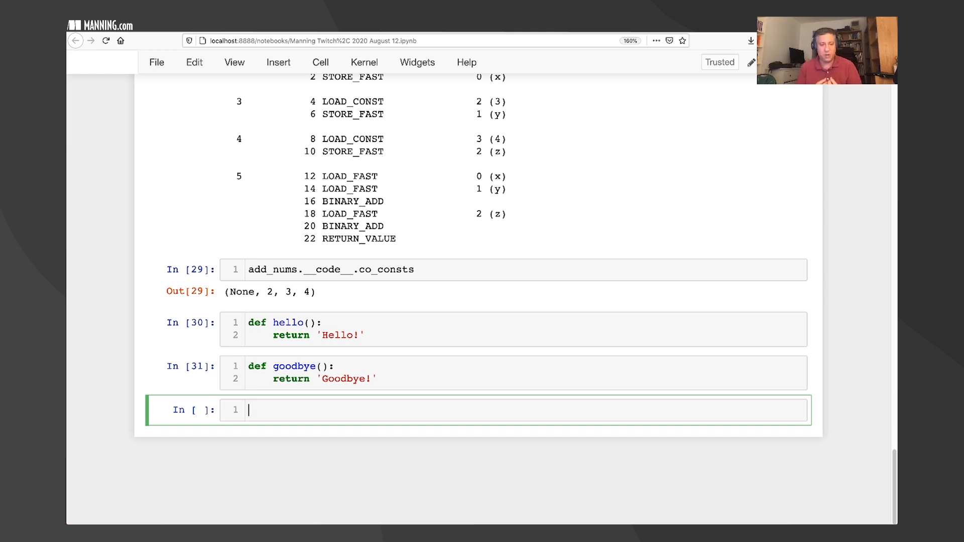
Try setting goodbye.__code__.co_consts to (None, 'hahaha'), which raises a readonly error.
{"action": "type", "text": "goodbye.__code__"}
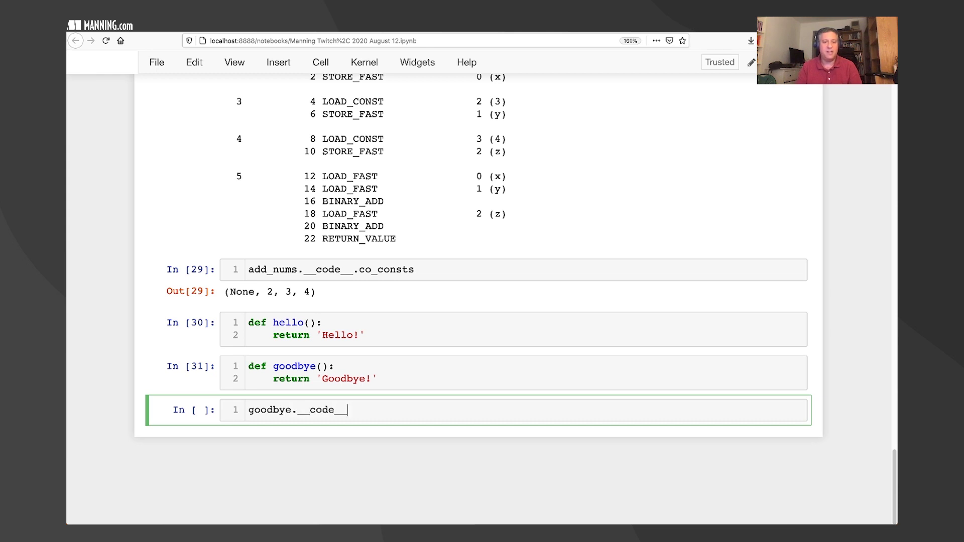
{"action": "type", "text": ".co_consts ="}
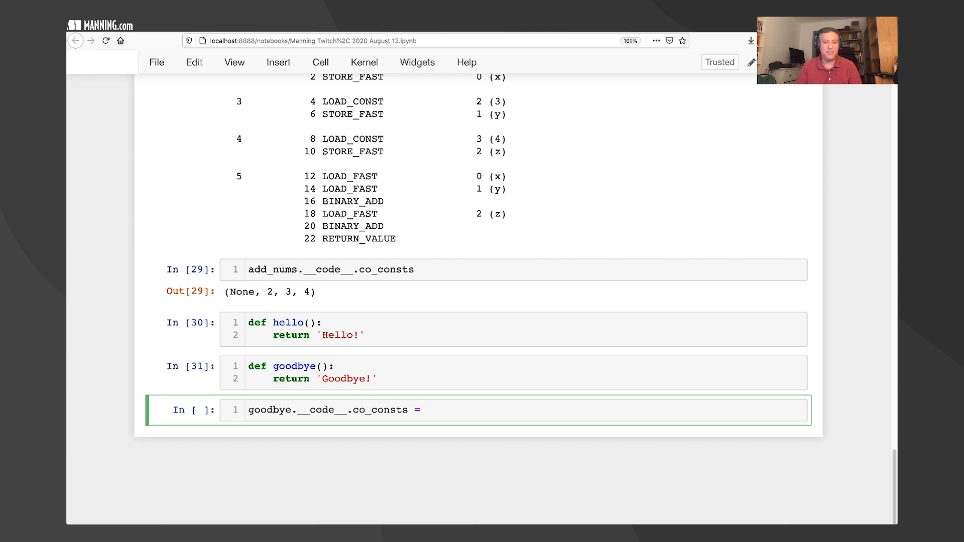
{"action": "type", "text": "(None, 'hahaha"}
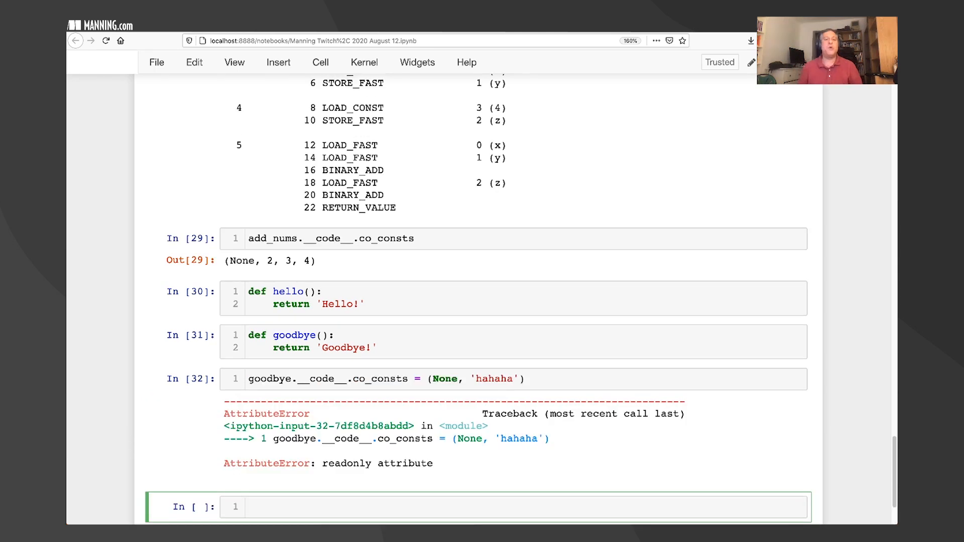
{"action": "mouse_move", "coordinate": [265, 399]}
{"action": "type", "text": "goodbye.__code__ ="}
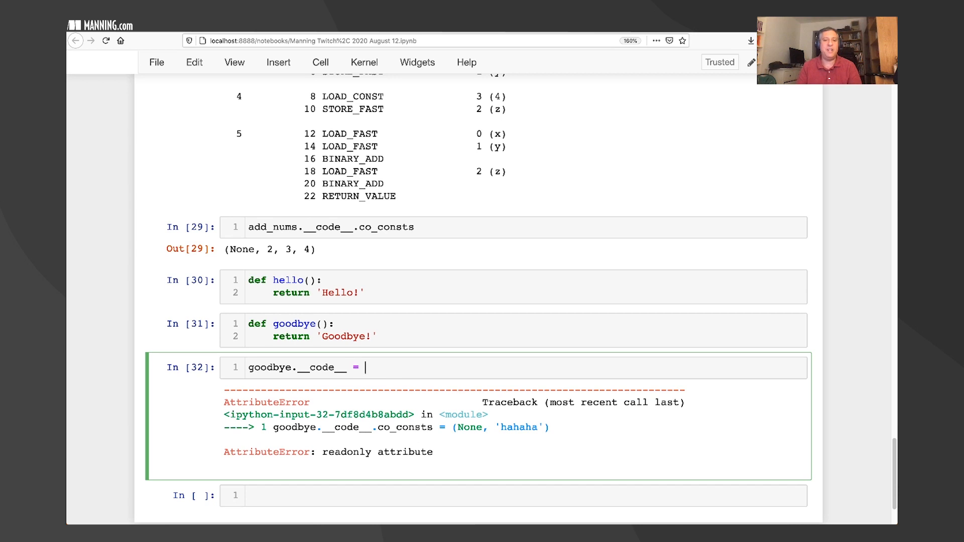
Assign hello.__code__ to goodbye.__code__, commented '# function brain'.
{"action": "type", "text": "hello.__code__"}
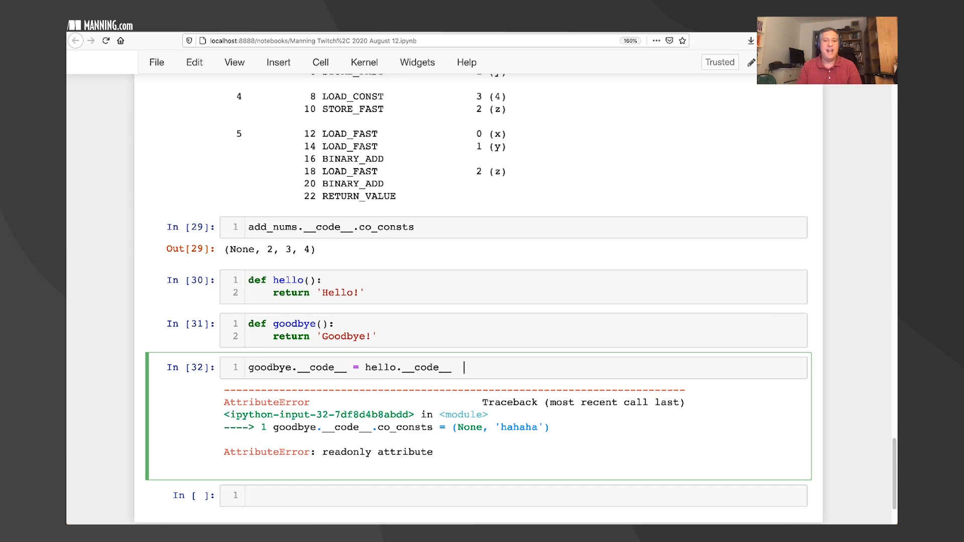
{"action": "type", "text": "# function brain transplant!"}
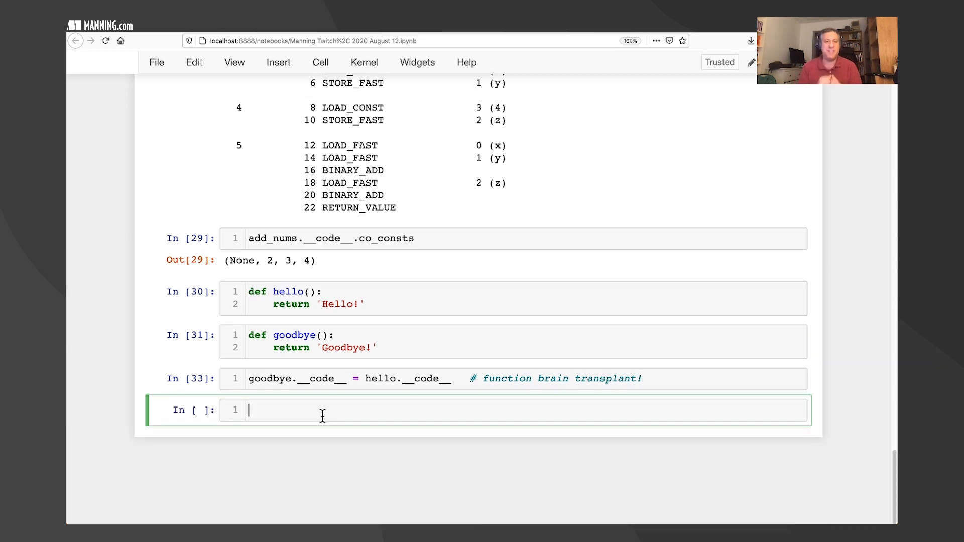
{"action": "type", "text": "hello("}
{"action": "type", "text": "goodbye("}
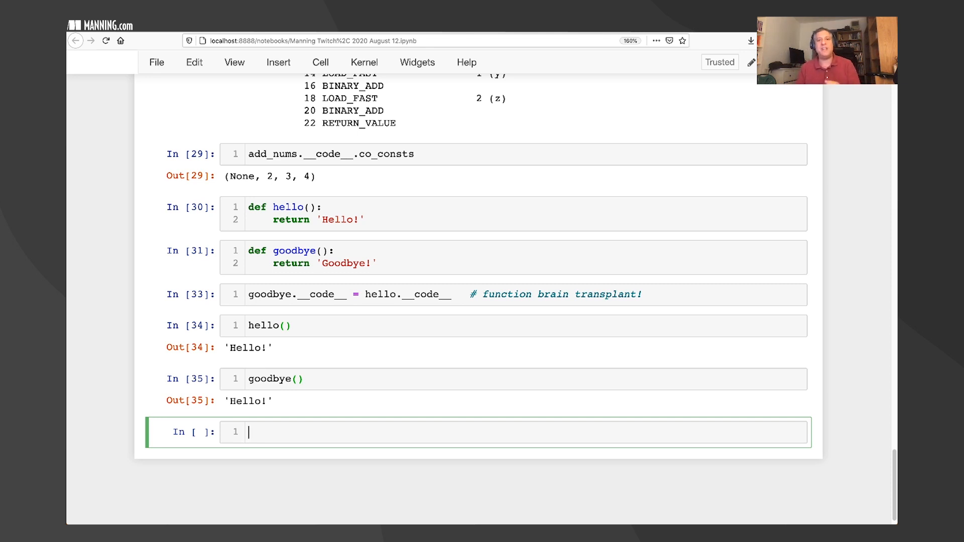
Call hello() and goodbye() in new cells, both returning 'Hello!'.
{"action": "type", "text": "hello('world"}
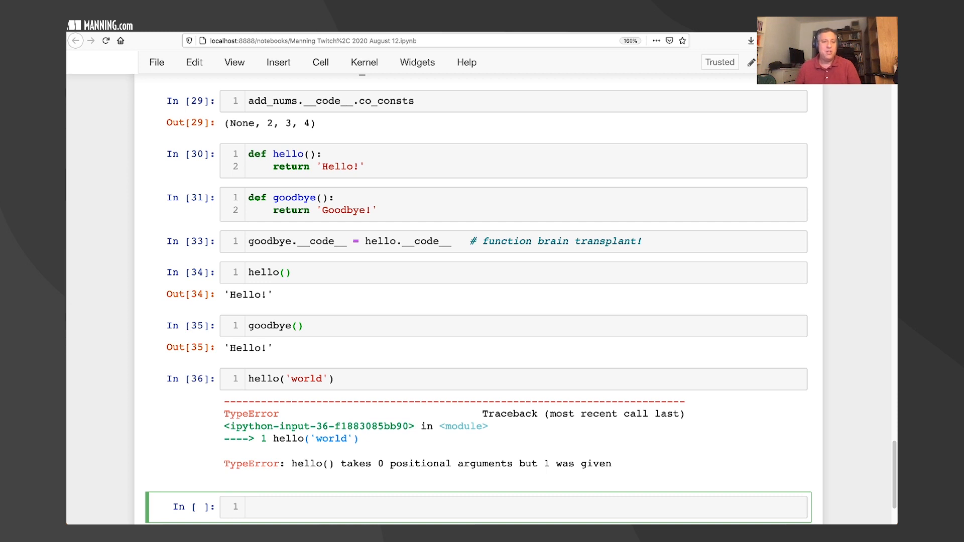
Add comments explaining positional versus keyword argument types in Python.
{"action": "type", "text": "# typesw o"}
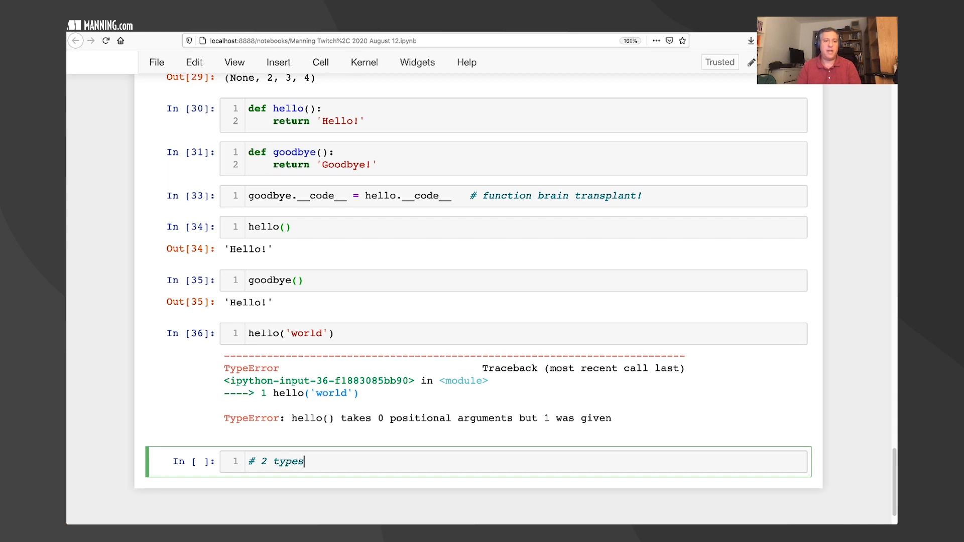
{"action": "type", "text": "of arguments in Python:"}
{"action": "type", "text": "# -"}
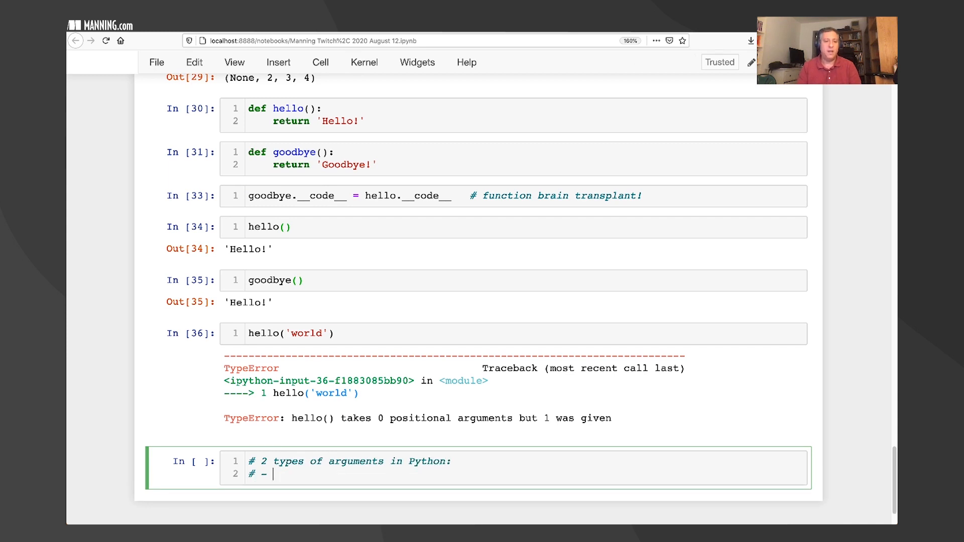
{"action": "type", "text": "positional arguments (assigned to"}
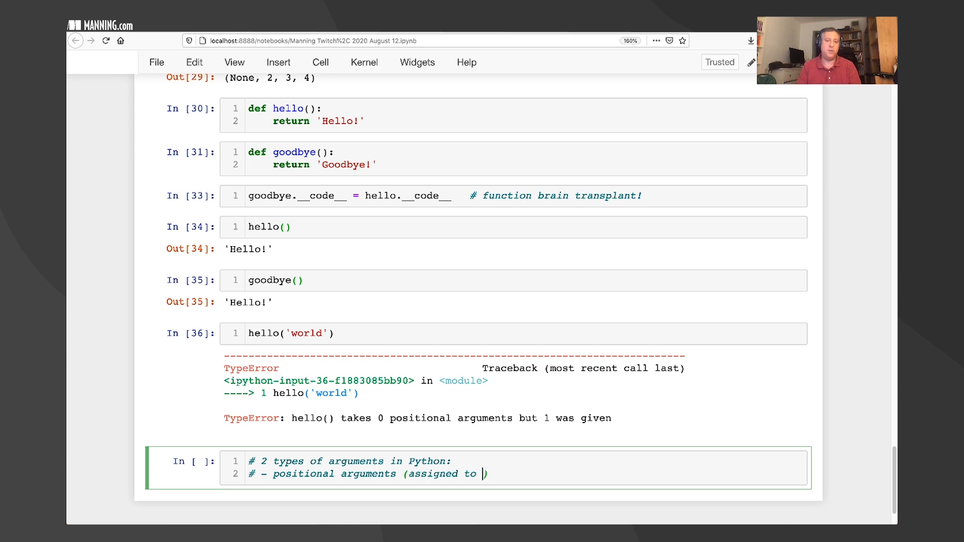
{"action": "type", "text": "parameters via their"}
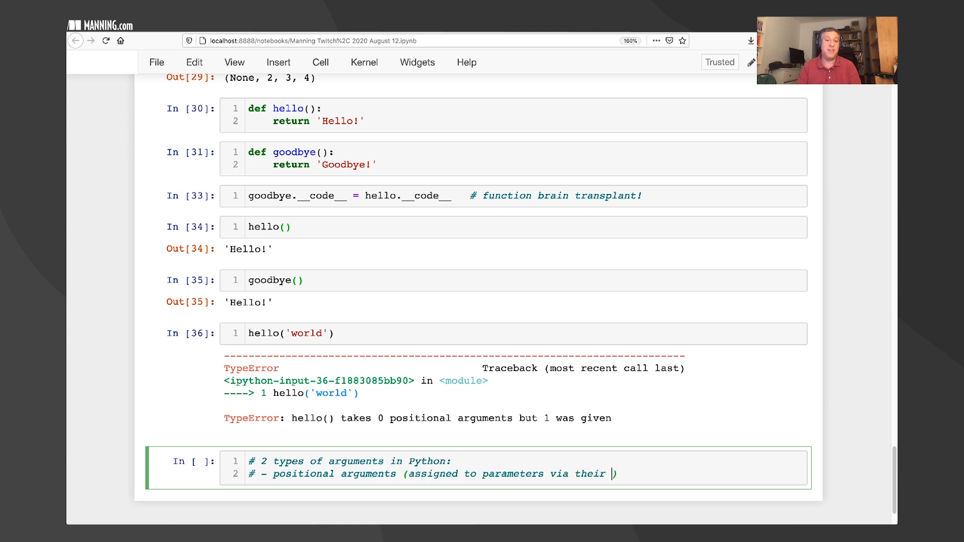
{"action": "type", "text": "position)"}
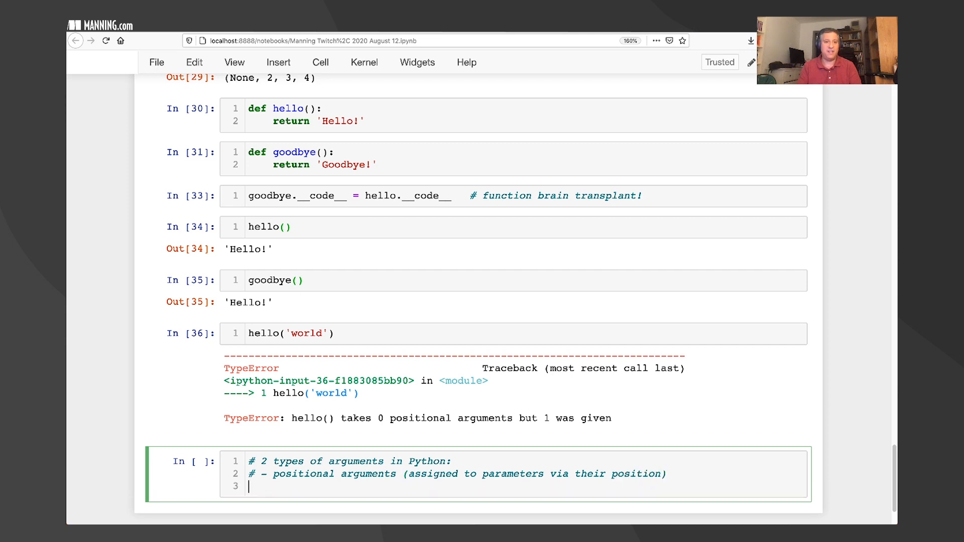
{"action": "type", "text": "# -"}
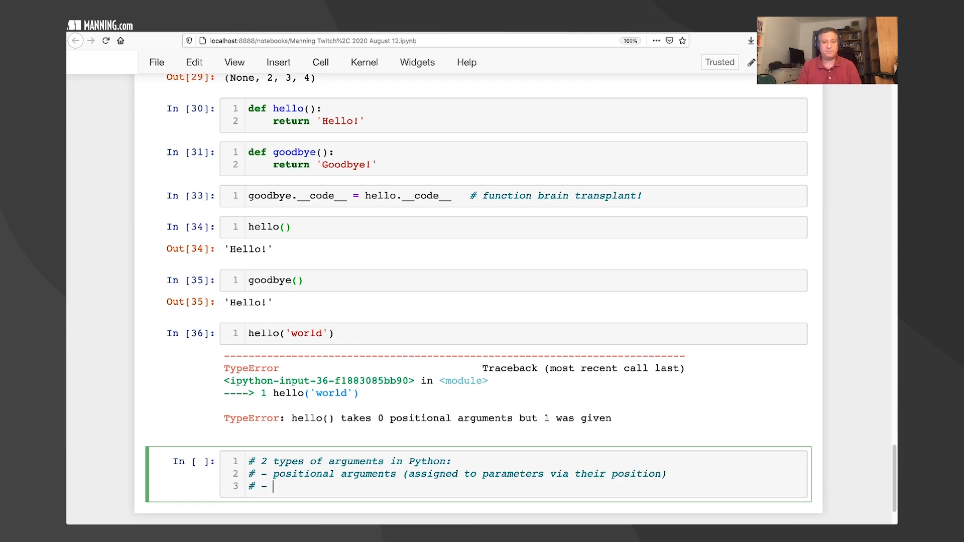
{"action": "type", "text": "keyword arguments"}
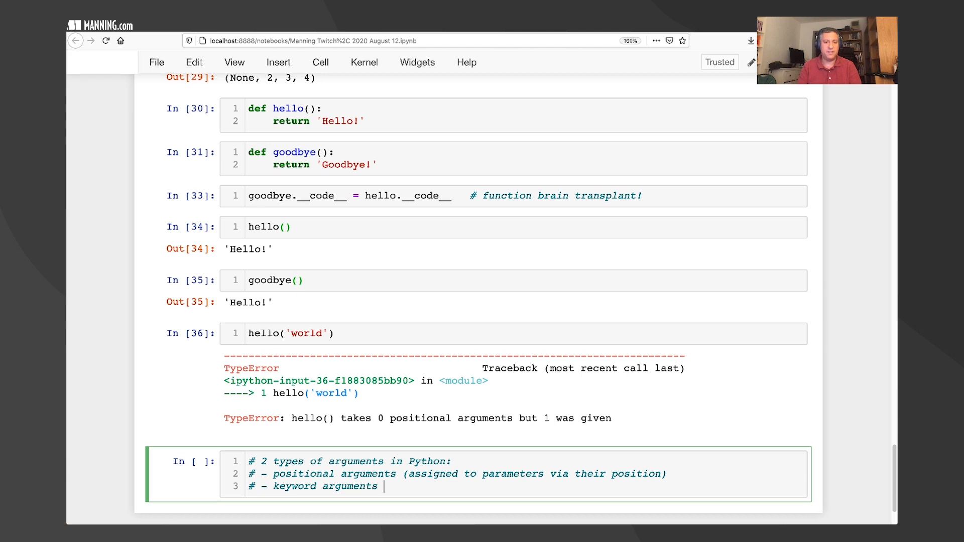
{"action": "type", "text": "(assigned to parameters)"}
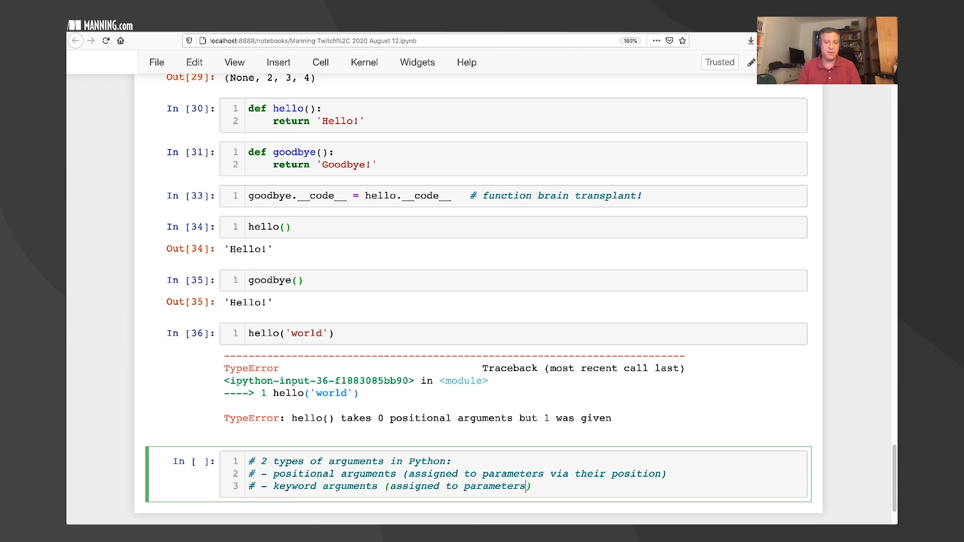
{"action": "type", "text": "via their names"}
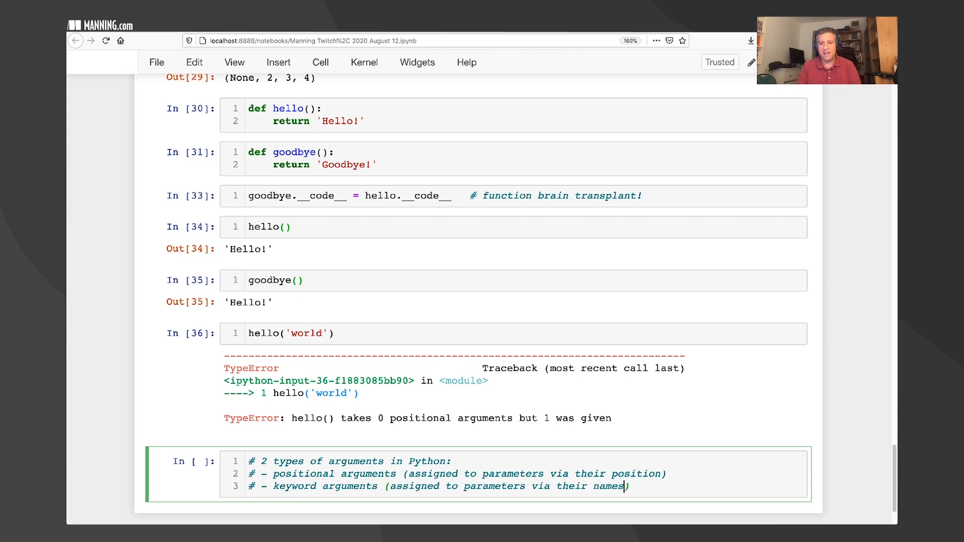
{"action": "type", "text": "/ keywords)"}
{"action": "type", "text": "def"}
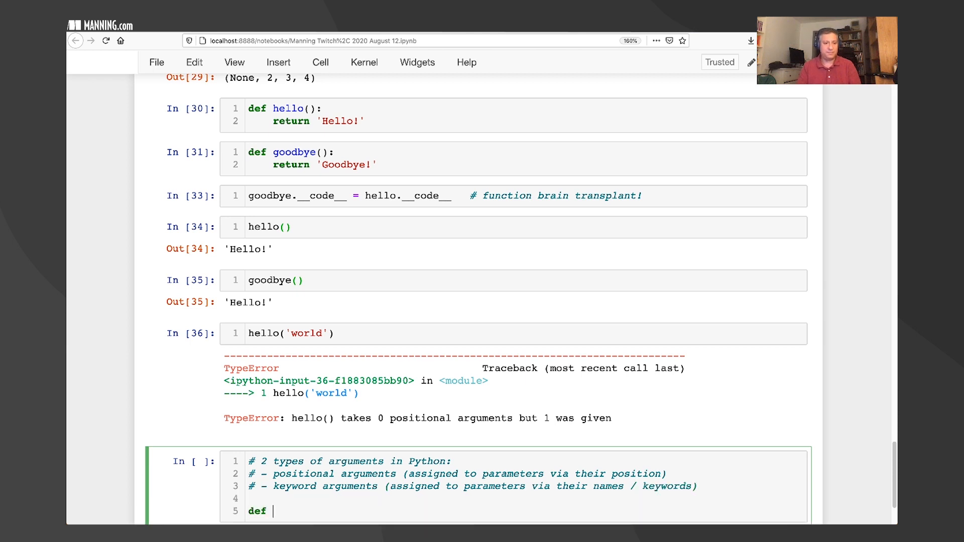
Define add(x, y) with a positional-arguments comment and run add(10, 5), getting 15.
{"action": "type", "text": "add(x, y):"}
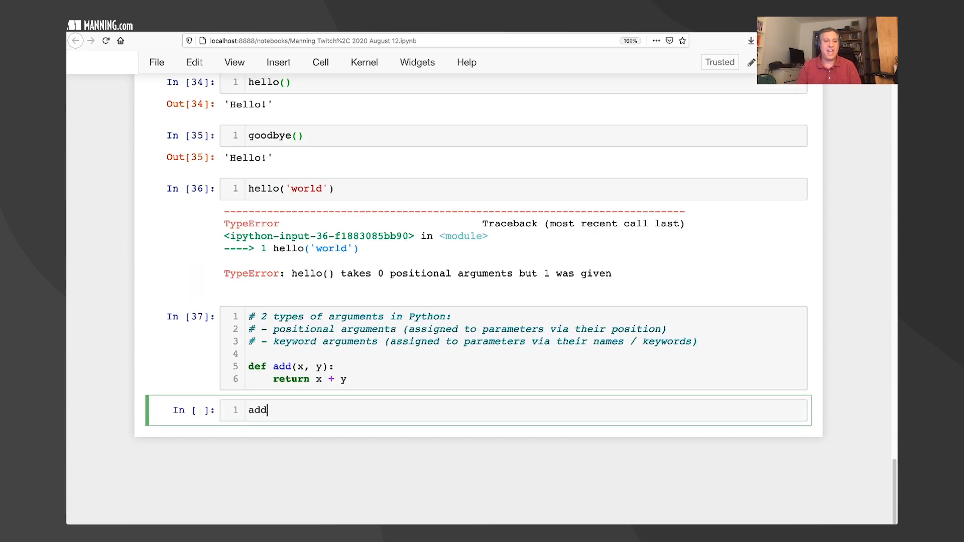
{"action": "type", "text": "()"}
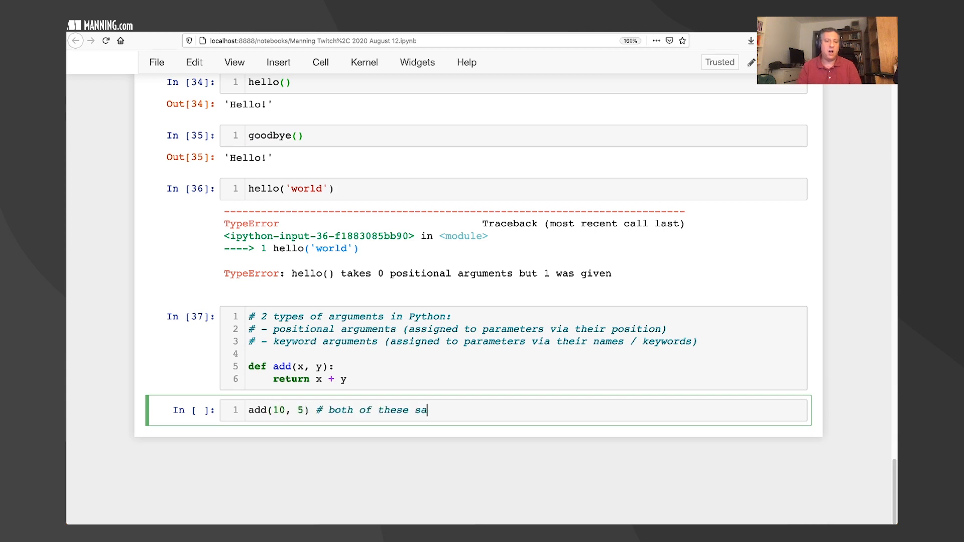
{"action": "type", "text": "re positional ar"}
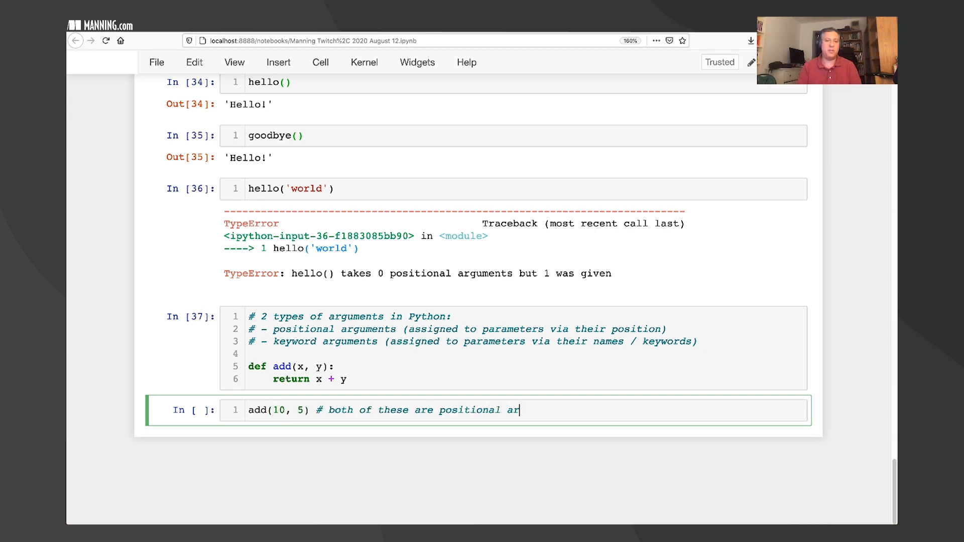
{"action": "type", "text": "guments"}
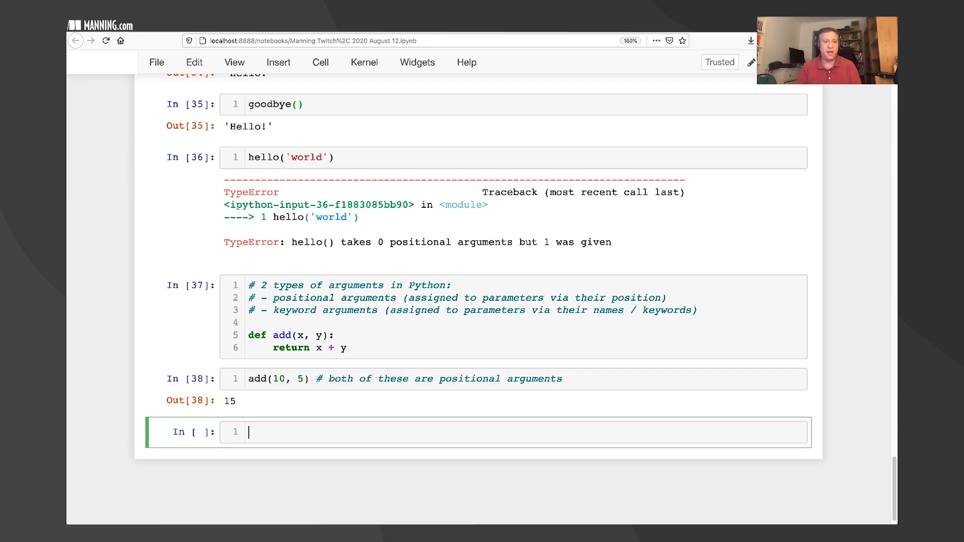
Call add(x=10, y=5), commented as keyword arguments, then add(y=5, x=10); both return 15.
{"action": "type", "text": "add()"}
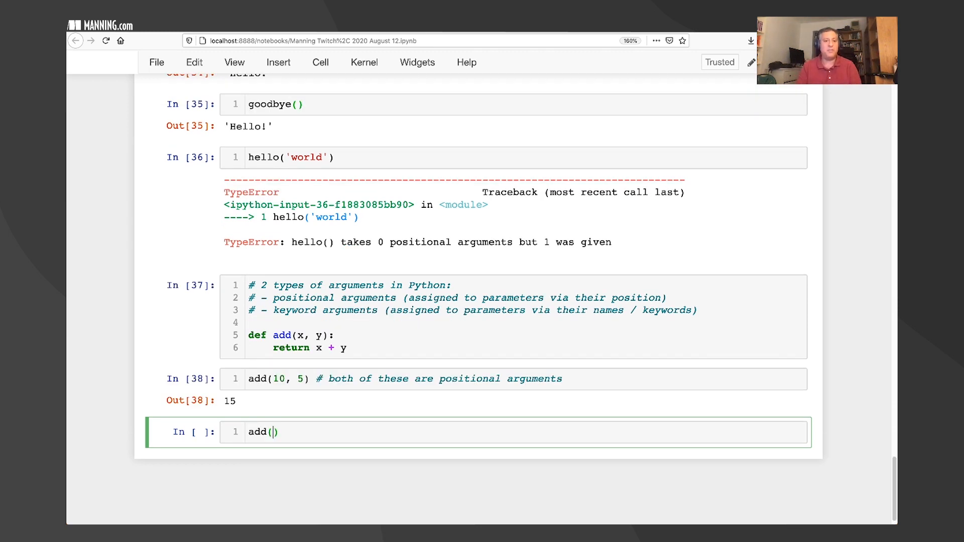
{"action": "type", "text": "x=10, y=5"}
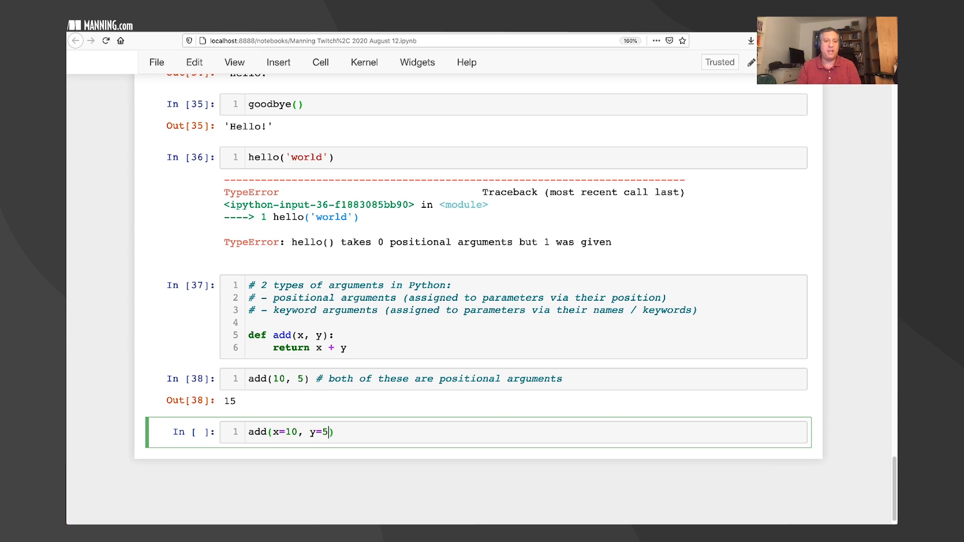
{"action": "type", "text": "# both of the"}
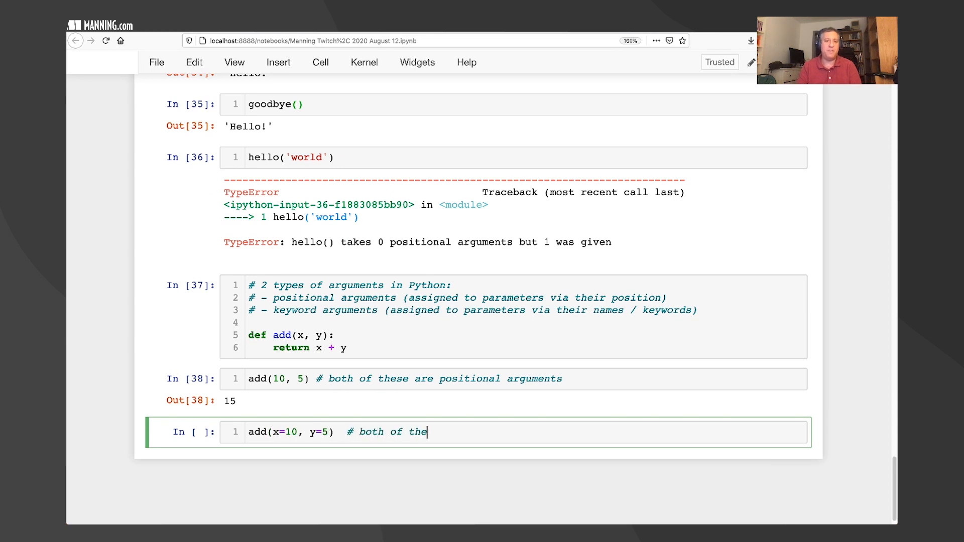
{"action": "type", "text": "se are keyword arguments"}
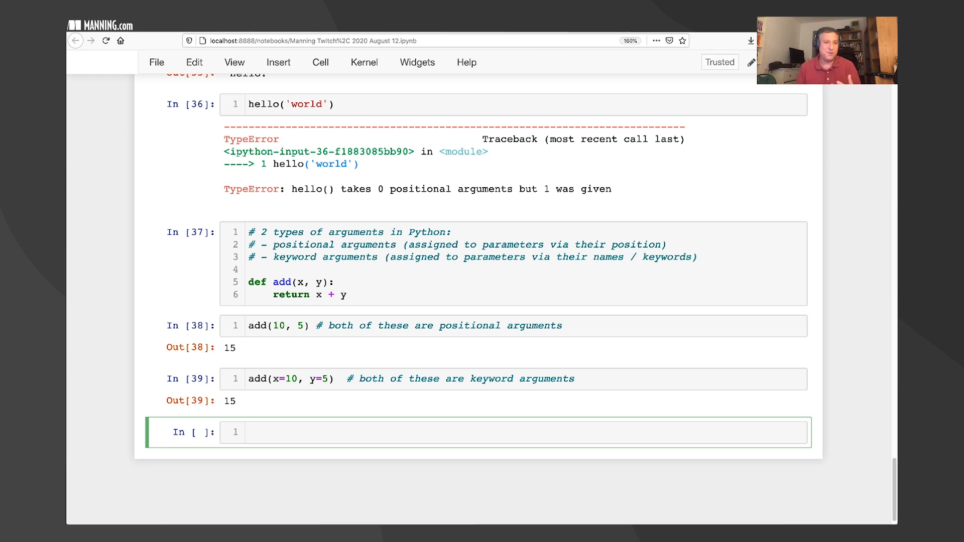
{"action": "type", "text": "add"}
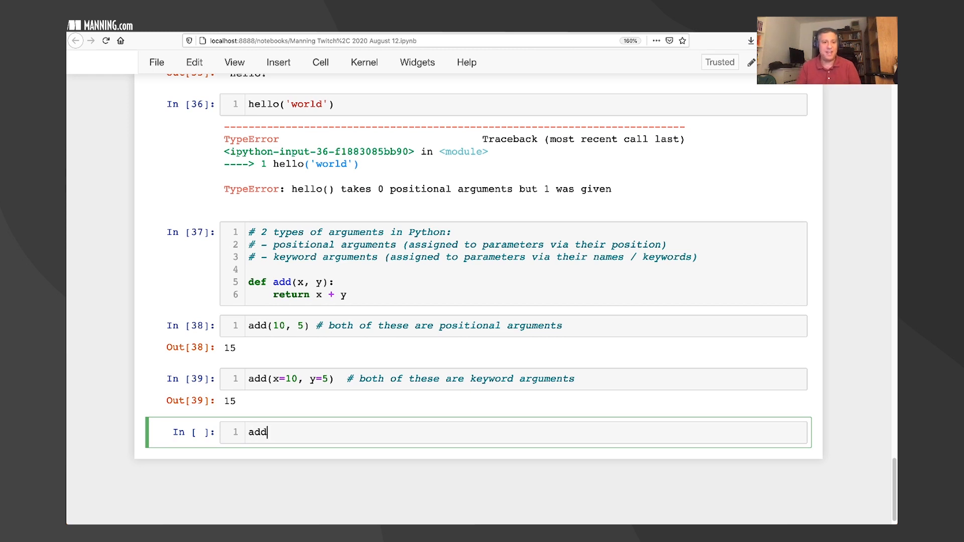
{"action": "type", "text": "(y=5, x=10)"}
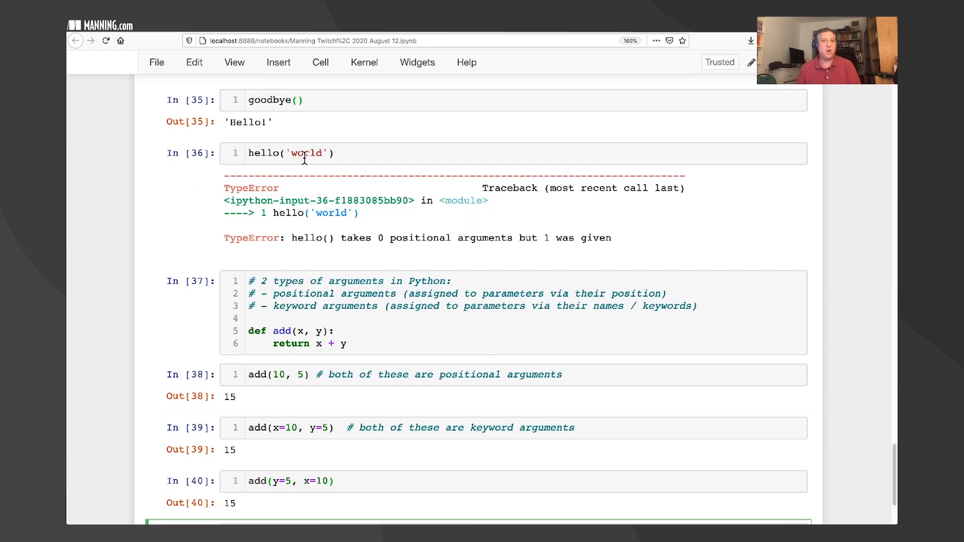
{"action": "mouse_move", "coordinate": [363, 254]}
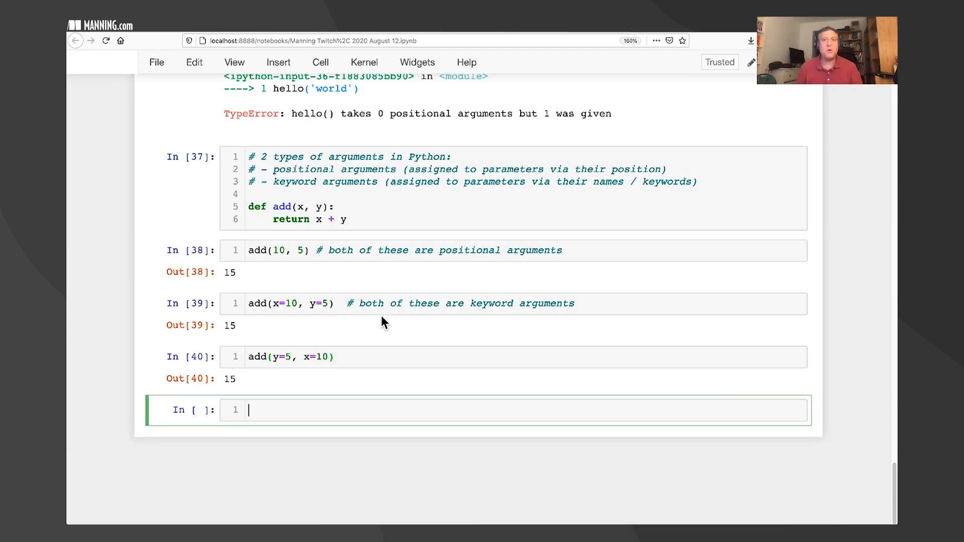
Evaluate hello.__code__.co_argcount, which returns 0.
{"action": "type", "text": "hello."}
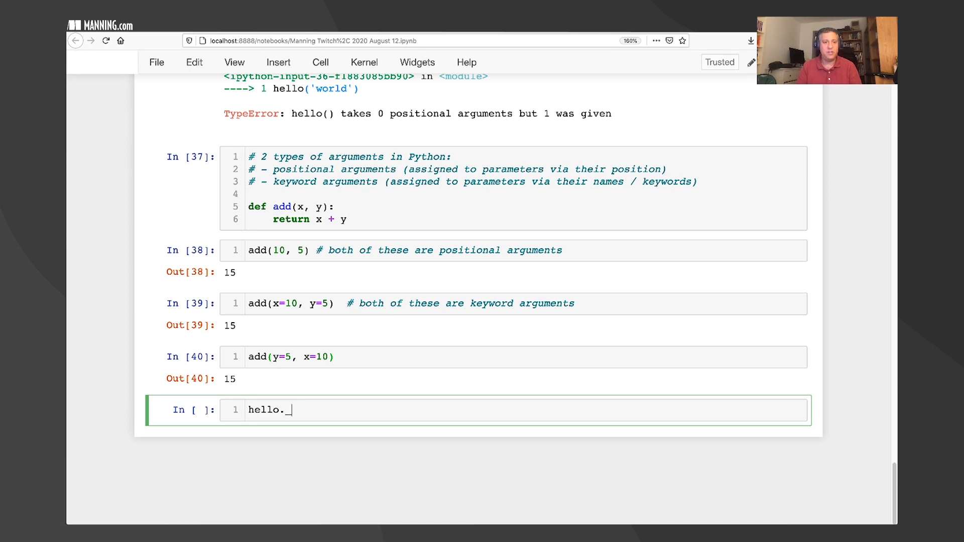
{"action": "type", "text": "__code__.co_argcount"}
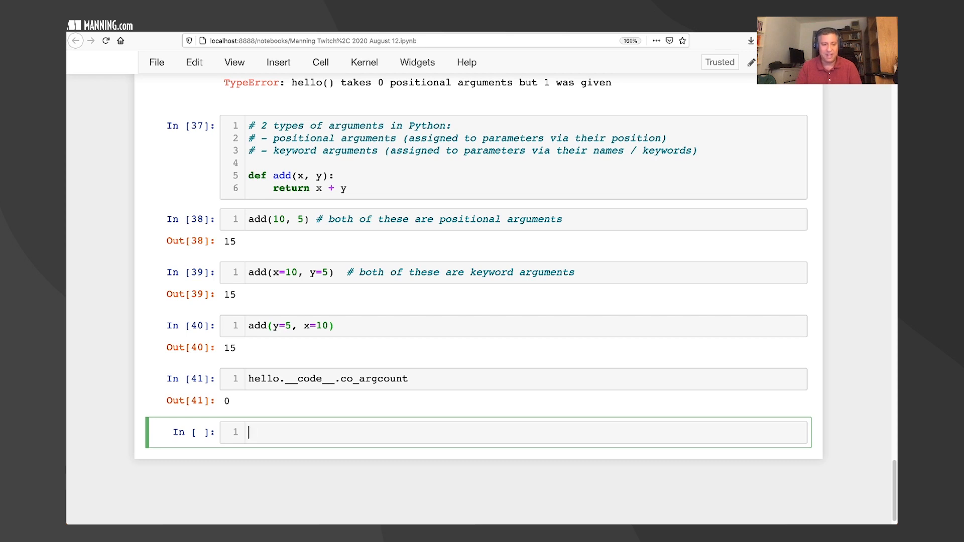
Redefine hello(name) returning f'Hello, {name}!', save, and get 'Hello, world!' from hello('world').
{"action": "type", "text": "def hello(name)"}
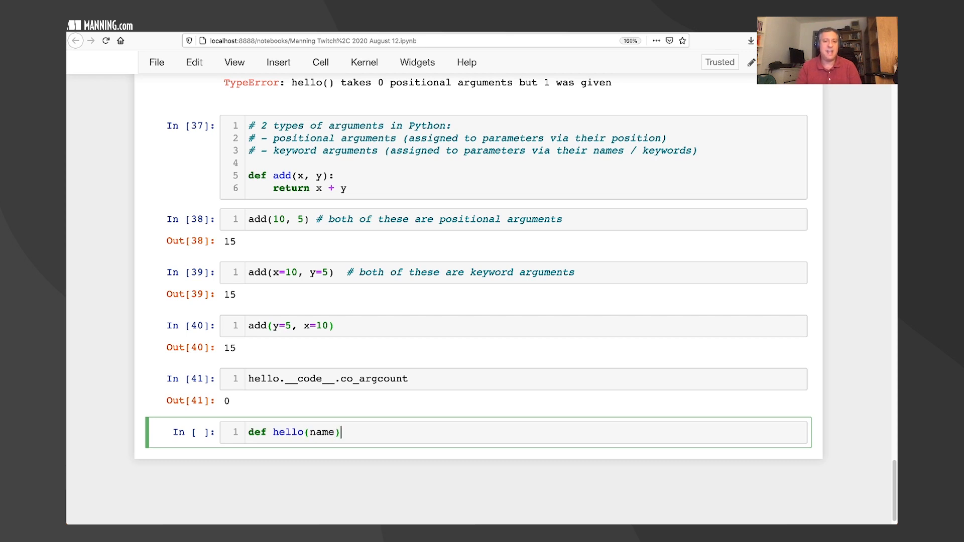
{"action": "type", "text": ":"}
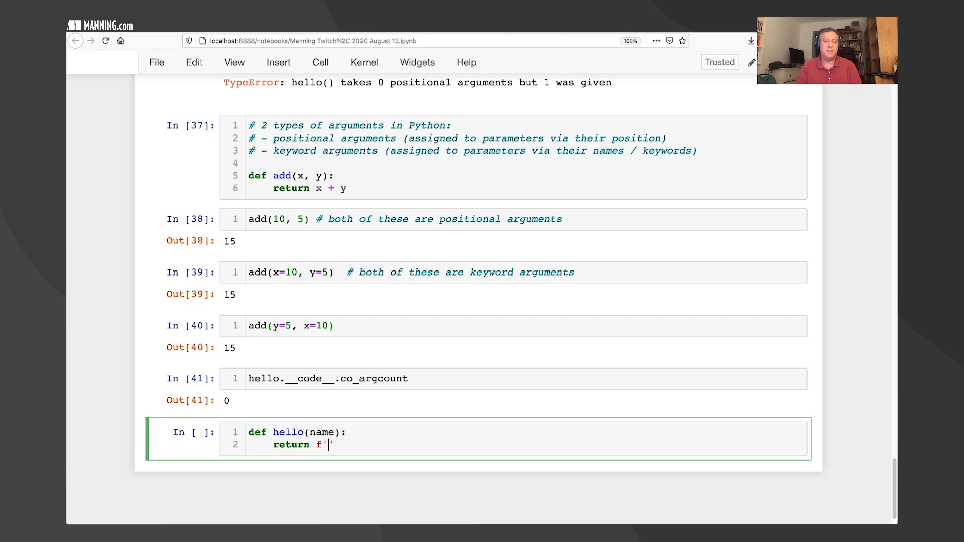
{"action": "type", "text": "Hello, {name}!"}
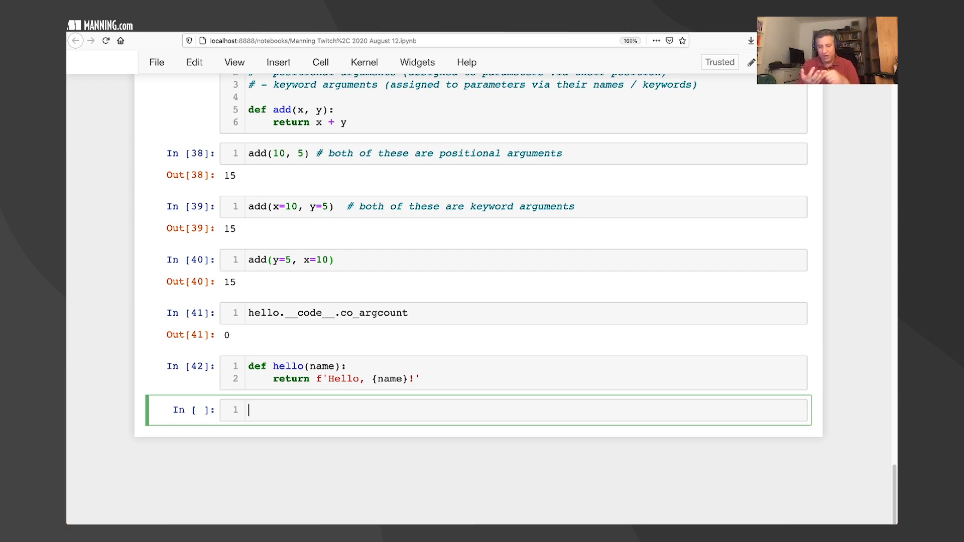
{"action": "key", "text": "Ctrl+s"}
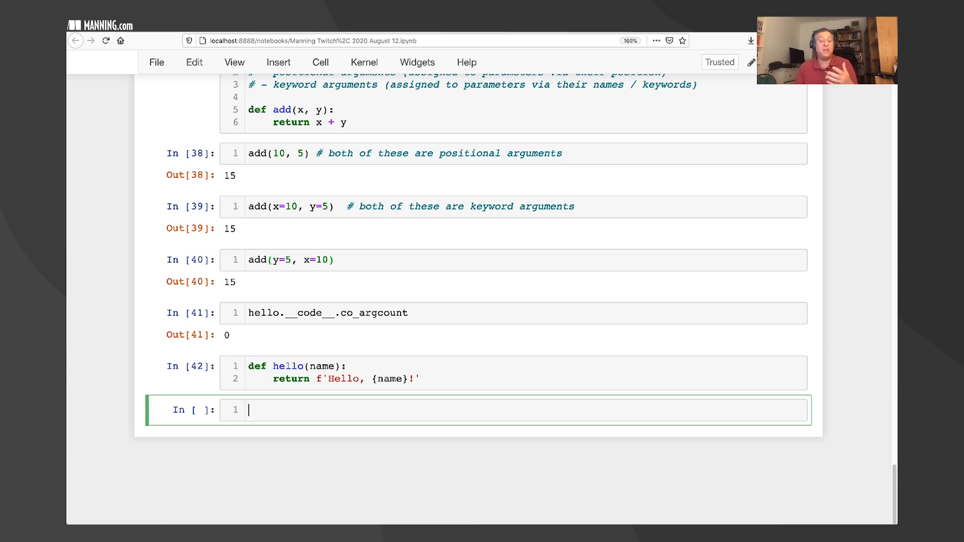
{"action": "type", "text": "hello('')"}
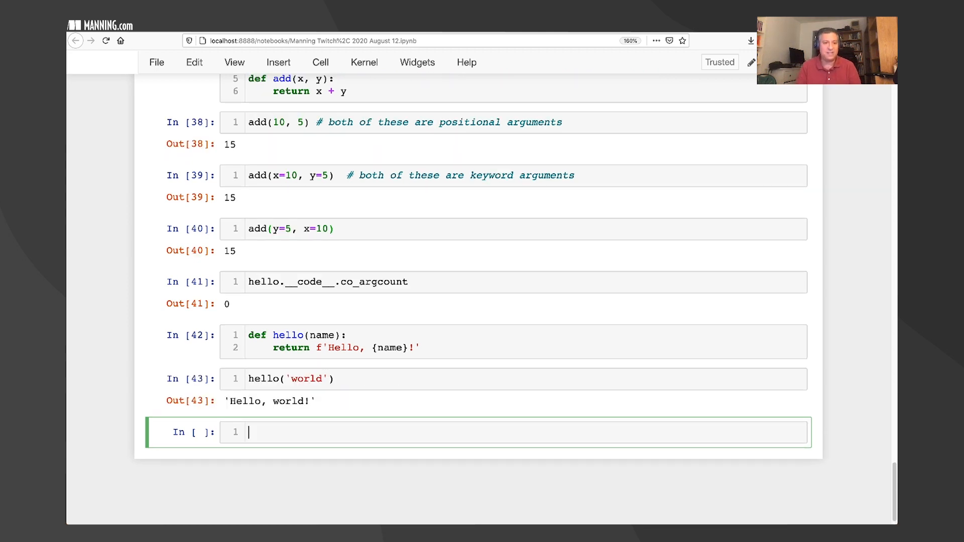
Evaluate hello.__code__.co_argcount (1) and call hello(), raising TypeError for missing 'name'.
{"action": "type", "text": "helo"}
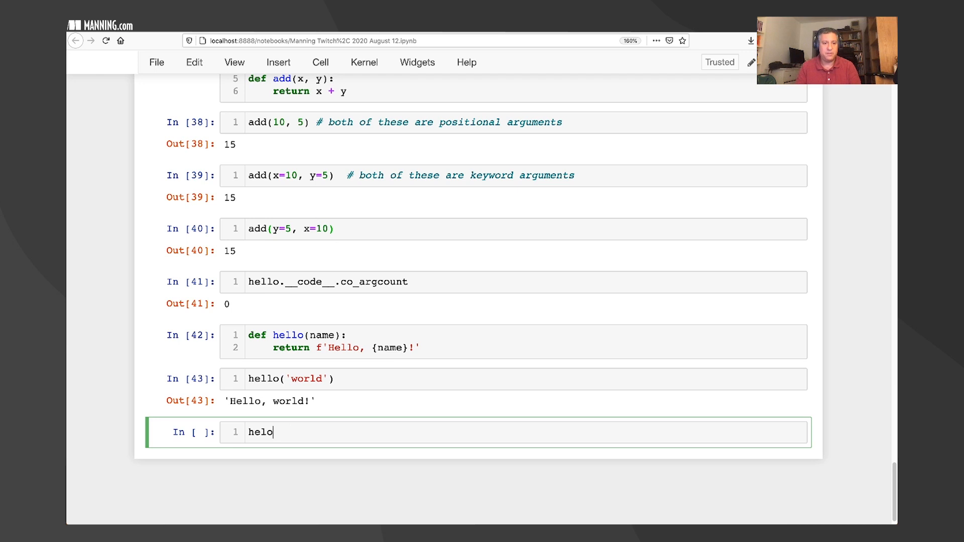
{"action": "type", "text": "hello.__code__.co_argcount"}
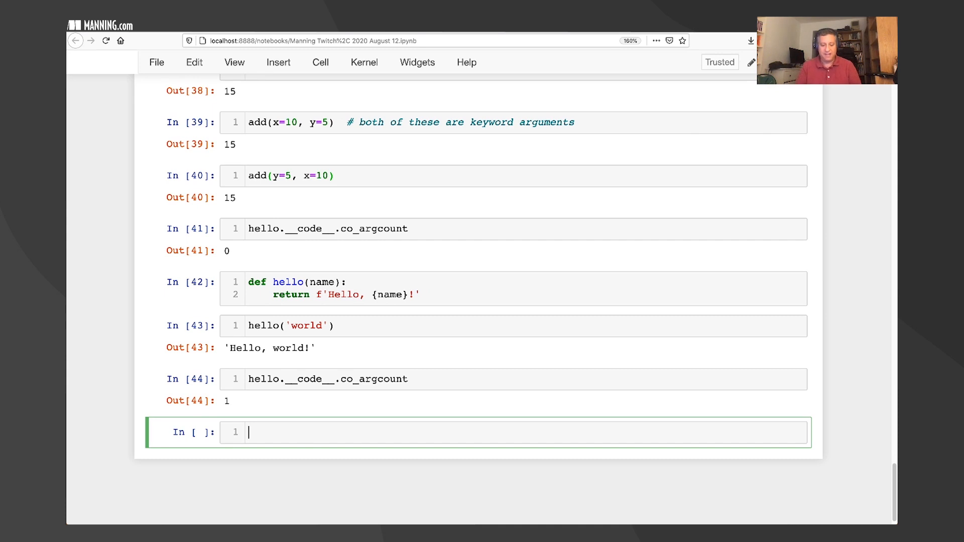
{"action": "type", "text": "hello()"}
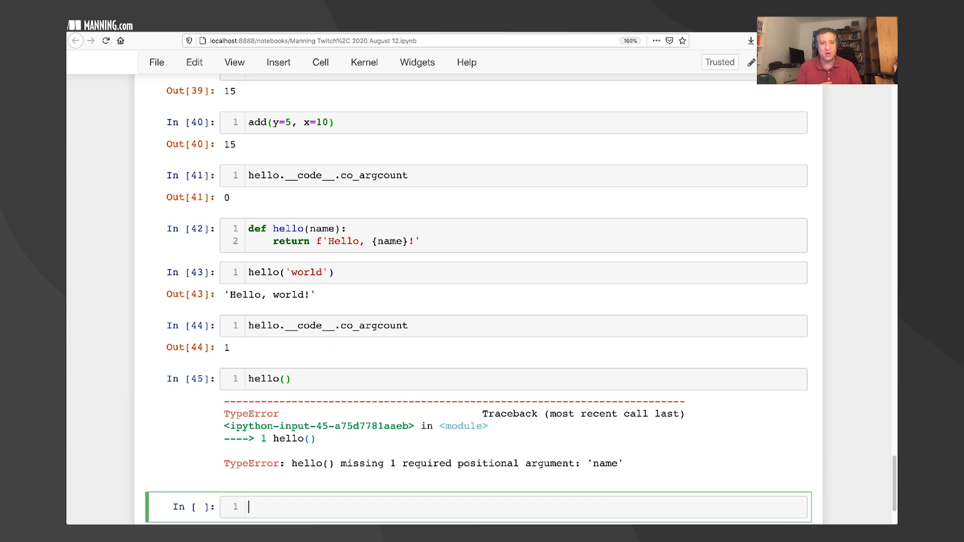
{"action": "type", "text": "hello.__co"}
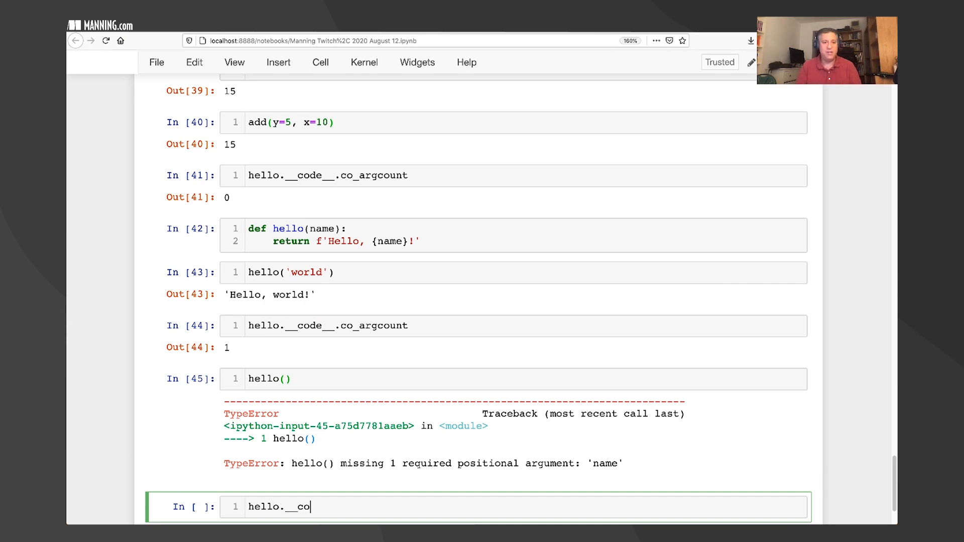
Evaluate hello.__code__.co_varnames with a local-variables tuple comment, returning ('name',).
{"action": "type", "text": "de__.co_varnames"}
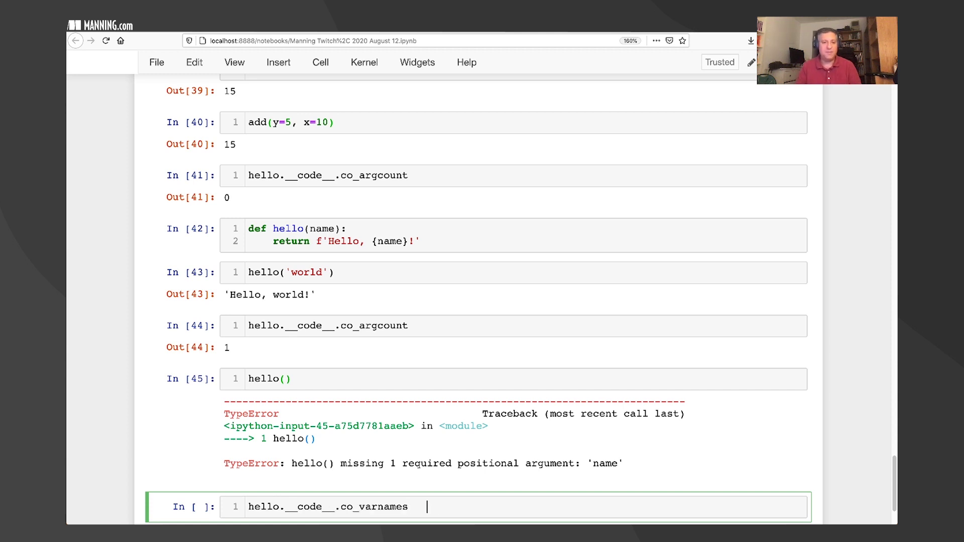
{"action": "type", "text": "# tu"}
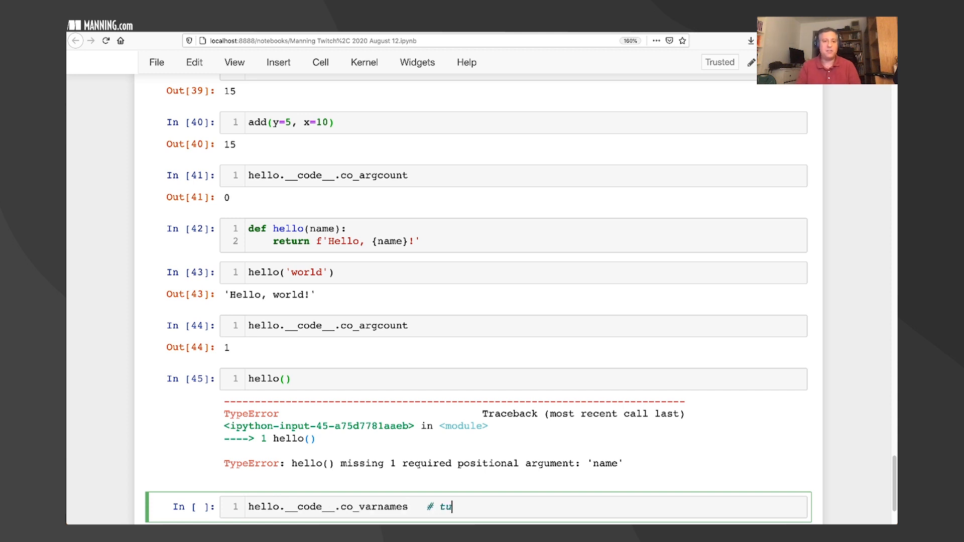
{"action": "type", "text": "ple of strings with the f"}
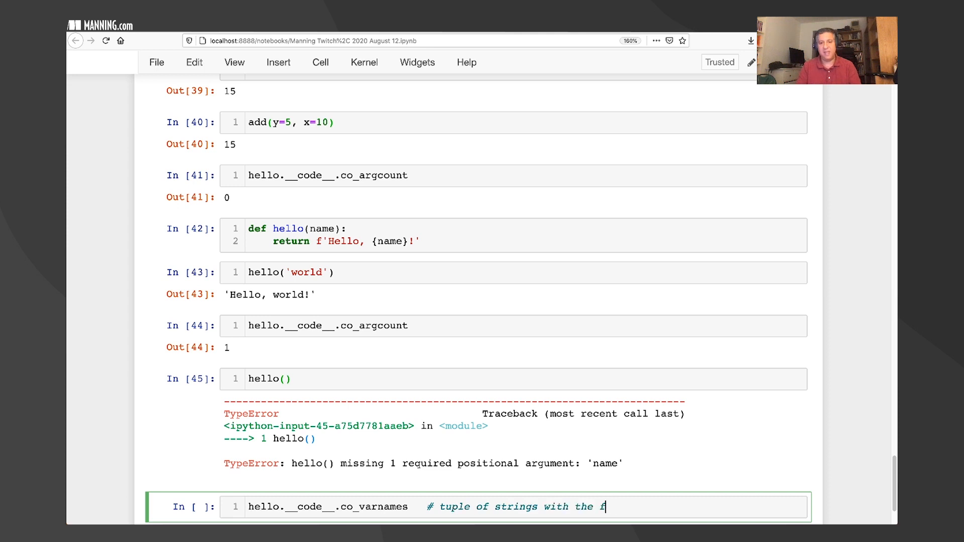
{"action": "type", "text": "unction's local variables"}
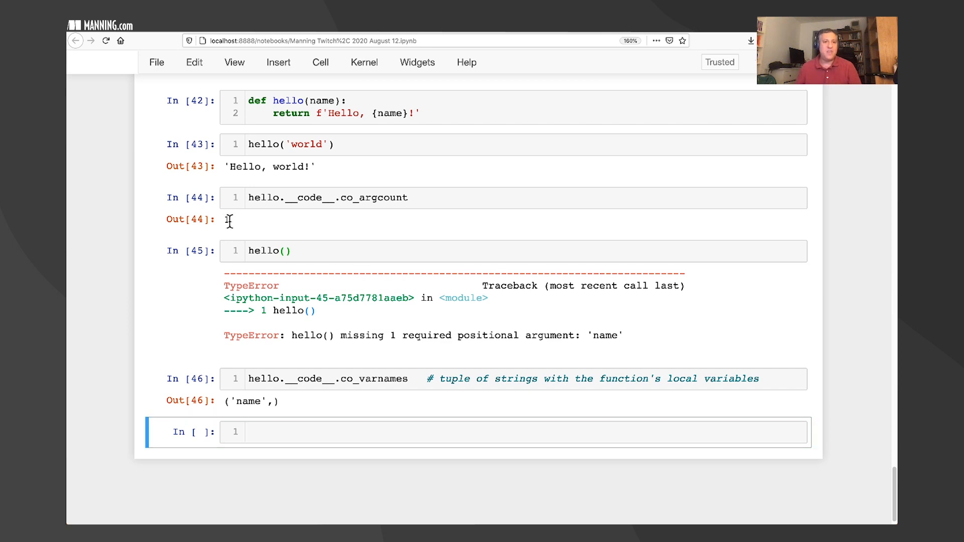
{"action": "left_click", "coordinate": [327, 198]}
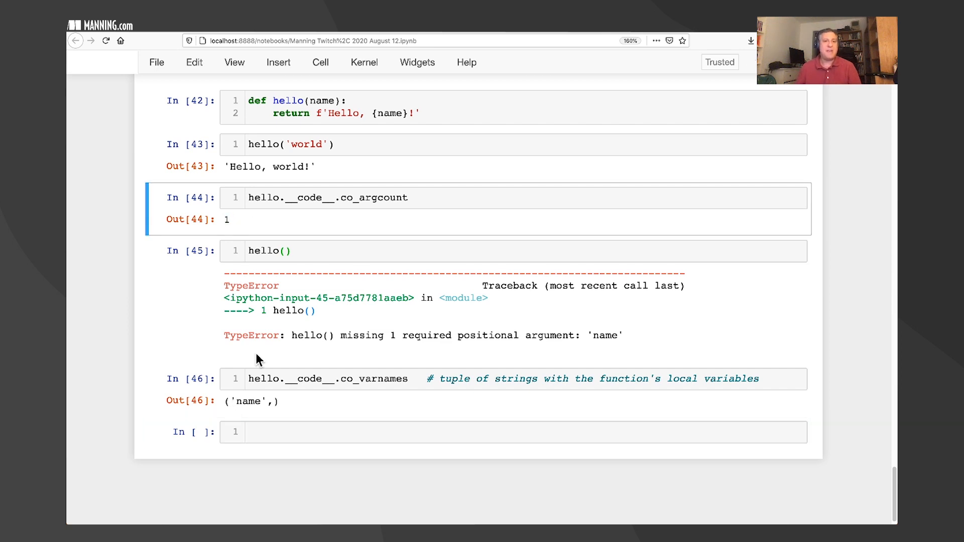
{"action": "mouse_move", "coordinate": [234, 239]}
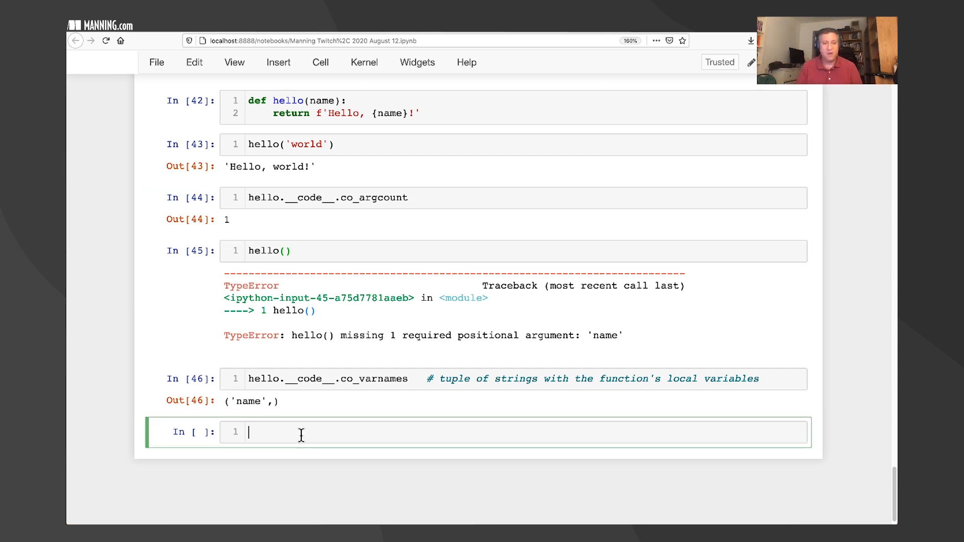
Redefine hello(name) with local variables x = 1 and y = 2.
{"action": "type", "text": "def hello("}
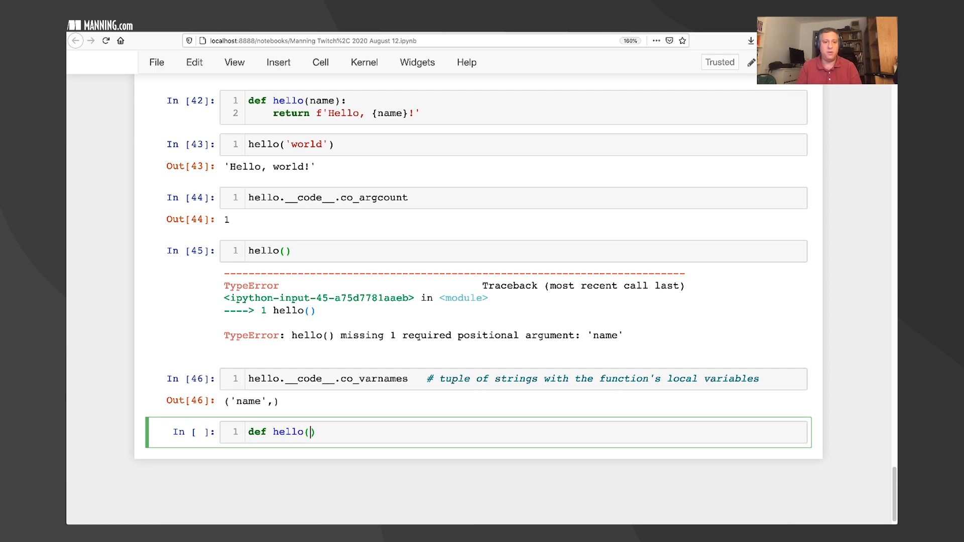
{"action": "type", "text": "name):"}
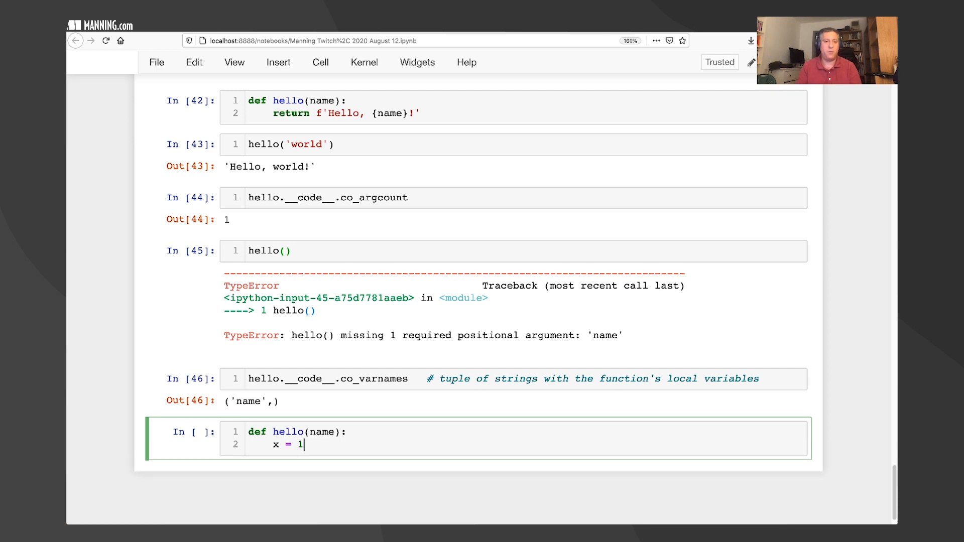
{"action": "type", "text": "y = 2"}
{"action": "type", "text": "return f'Hello, {name}!"}
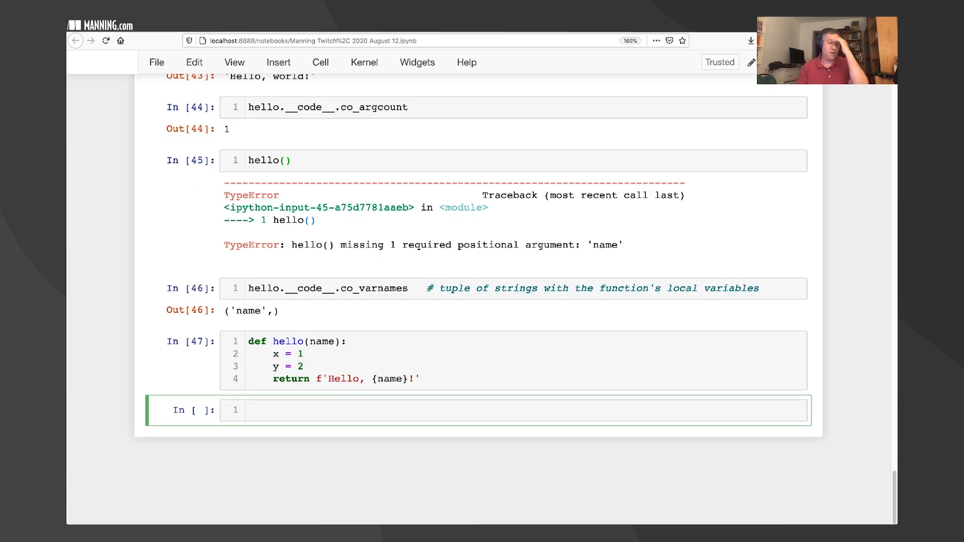
Evaluate hello.__code__.co_varnames, now returning ('name', 'x', 'y').
{"action": "type", "text": "hello._-"}
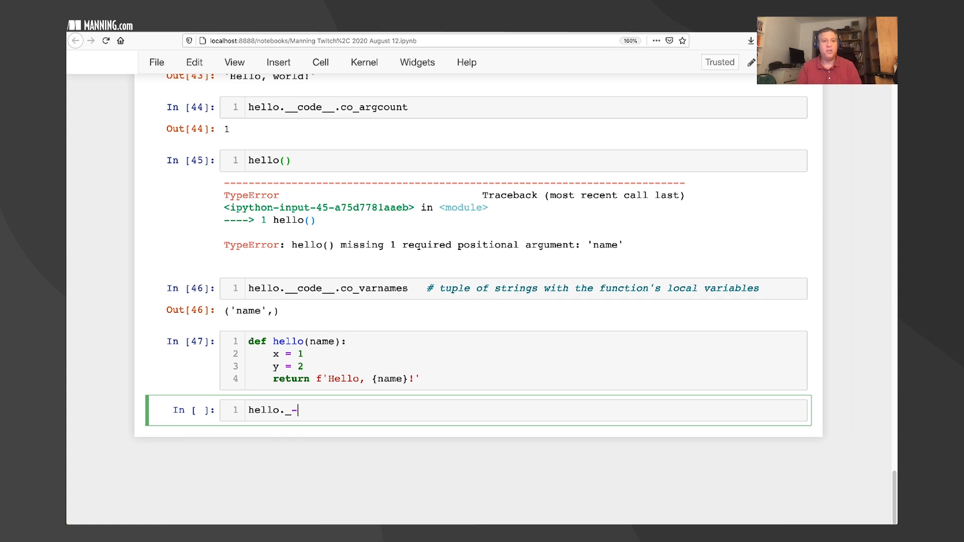
{"action": "type", "text": "_code__.co_varnames"}
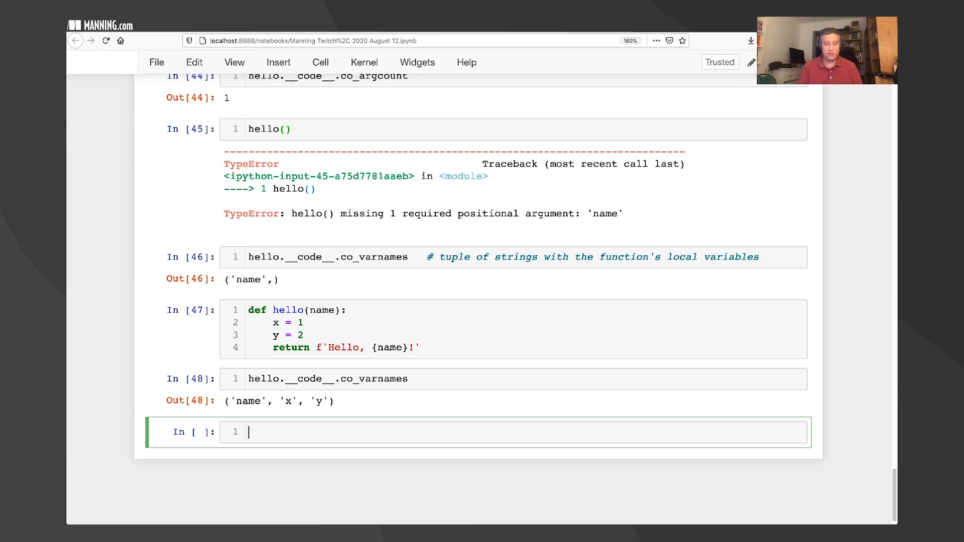
{"action": "type", "text": "hello.__"}
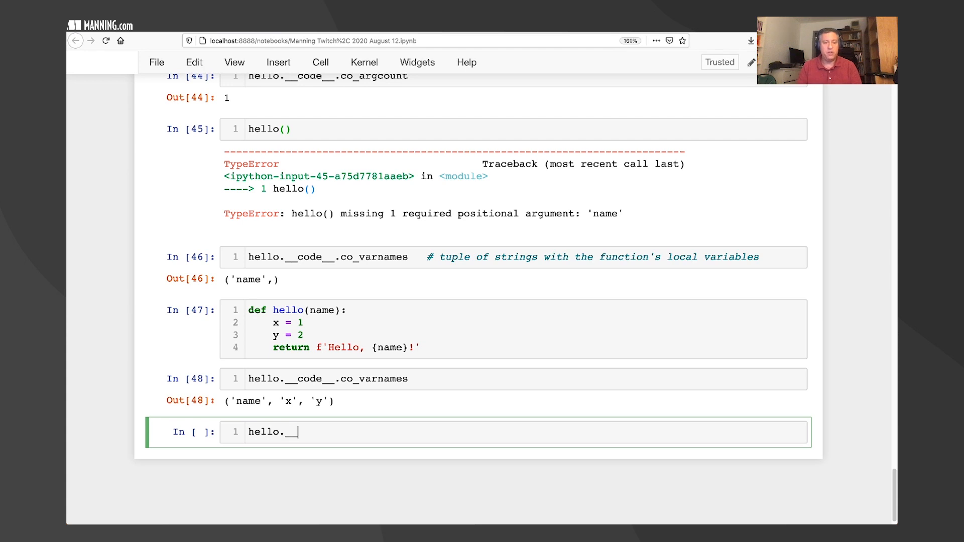
{"action": "type", "text": "_code__.co"}
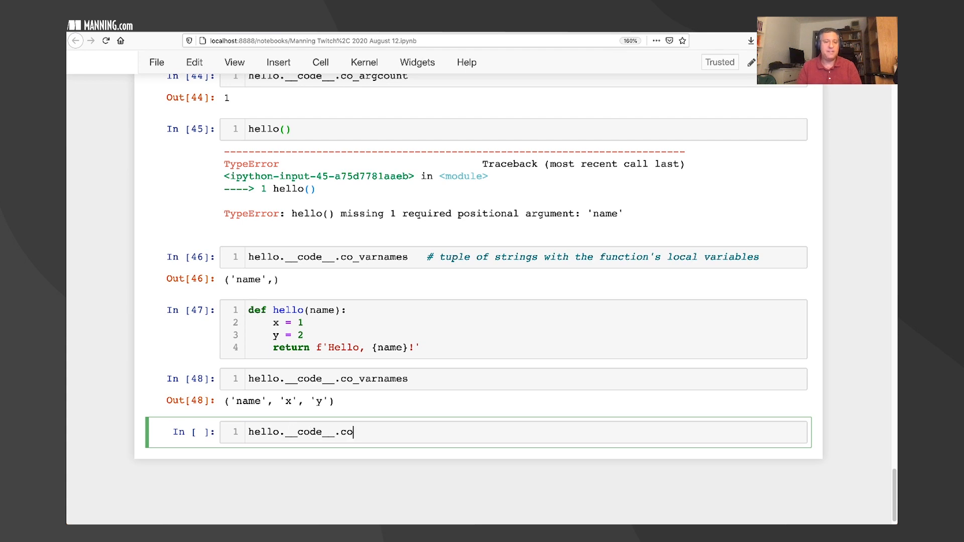